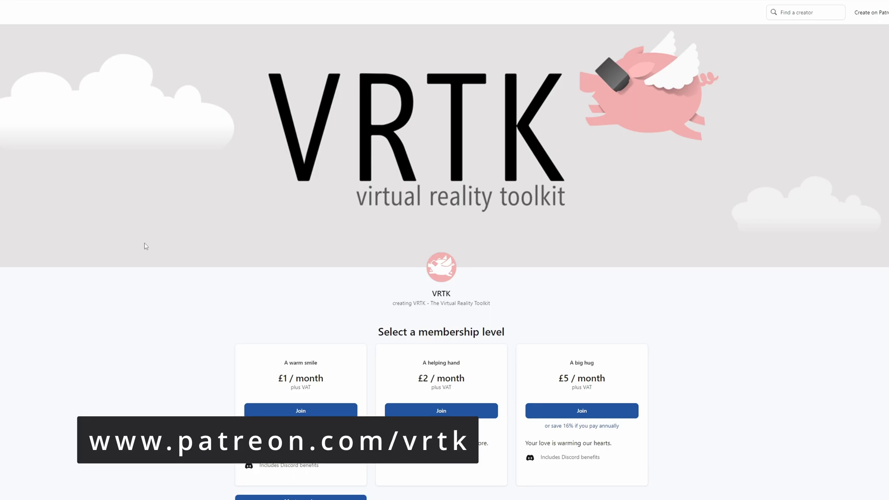
- Scroll down through the VRTK Patreon membership tiers
scroll(down, 3)
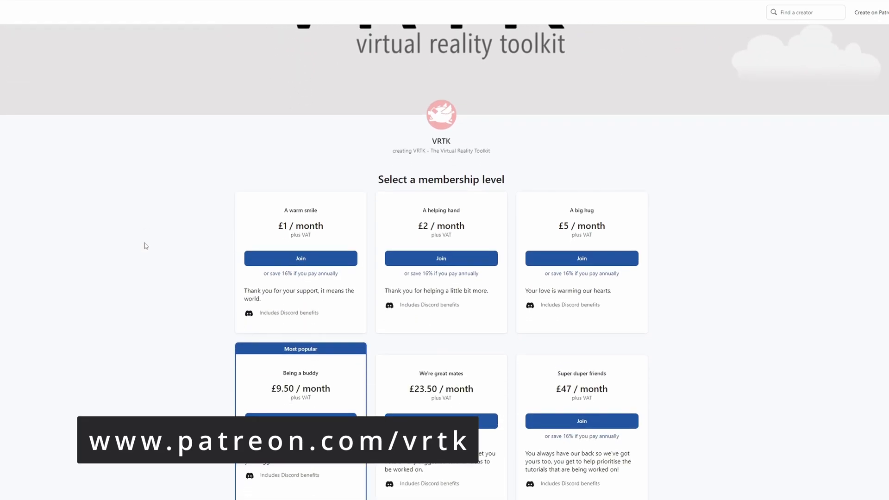
scroll(down, 3)
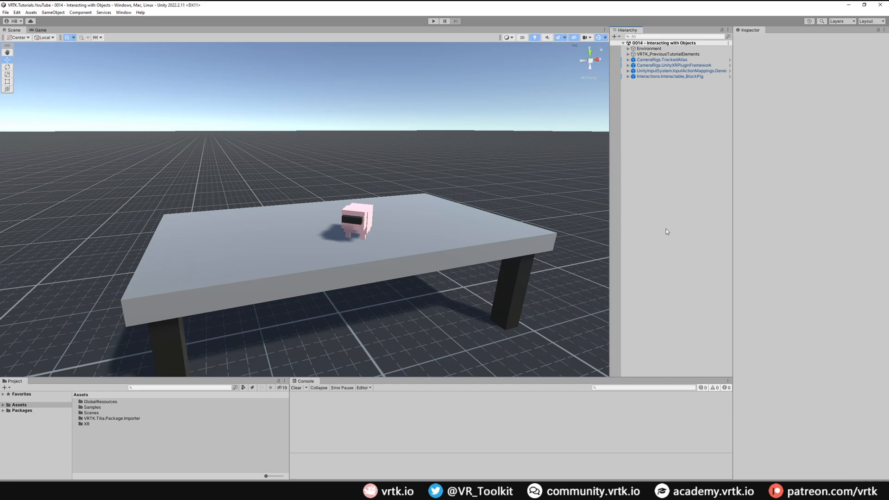
mouse_move(663, 232)
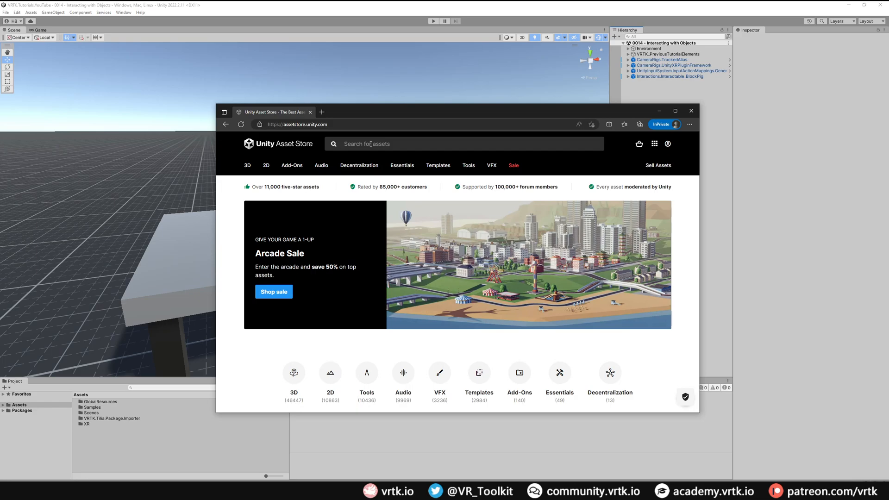
- Search the Asset Store for 'oculus' and open the Oculus Integration package in Unity
text(oculus)
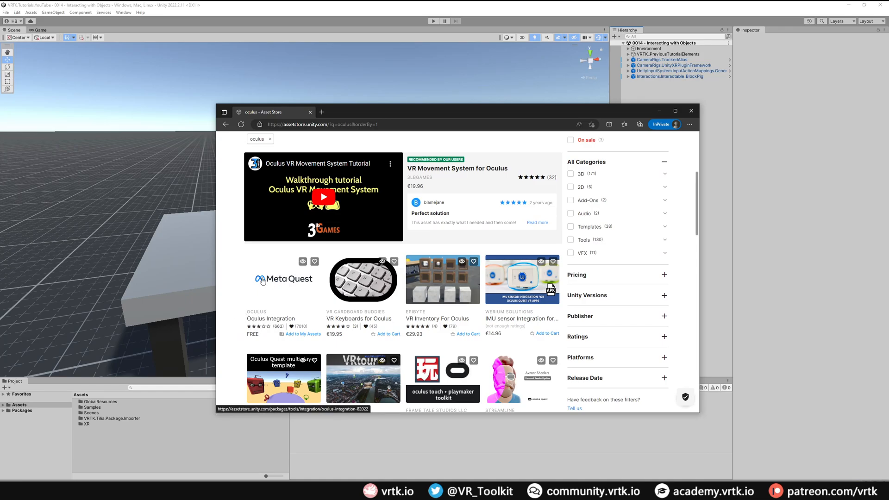
mouse_move(283, 284)
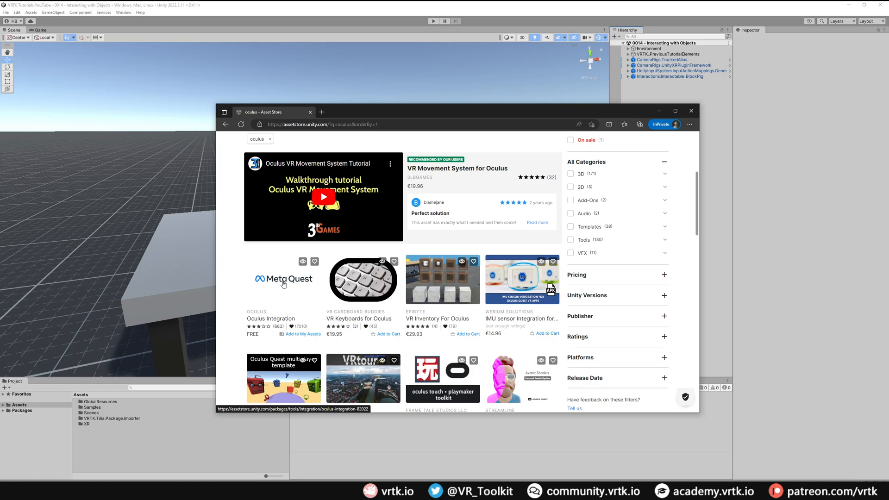
click(283, 279)
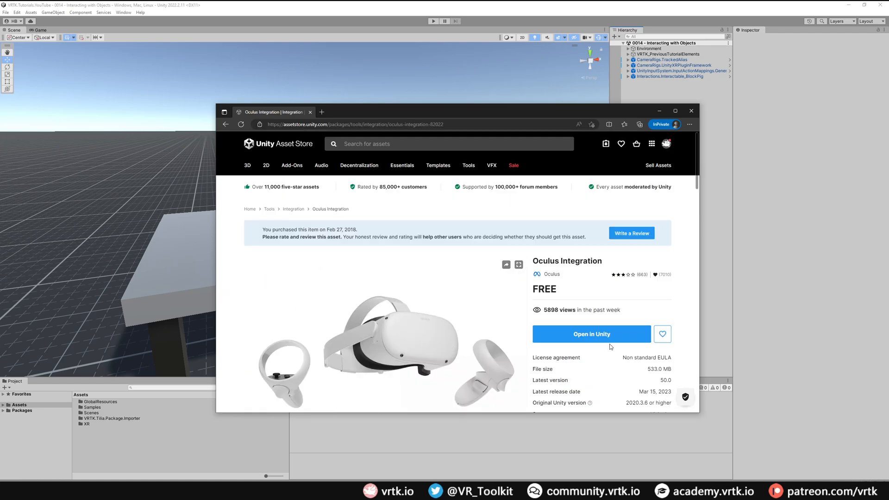
click(591, 334)
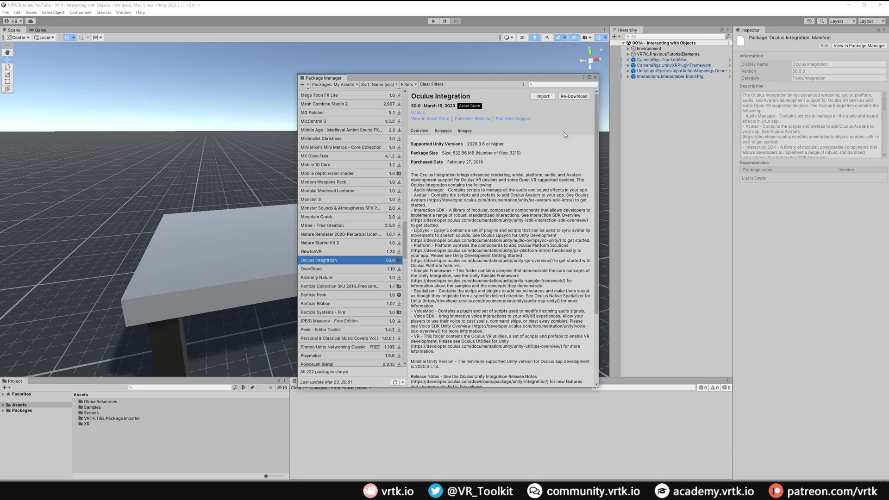
mouse_move(542, 96)
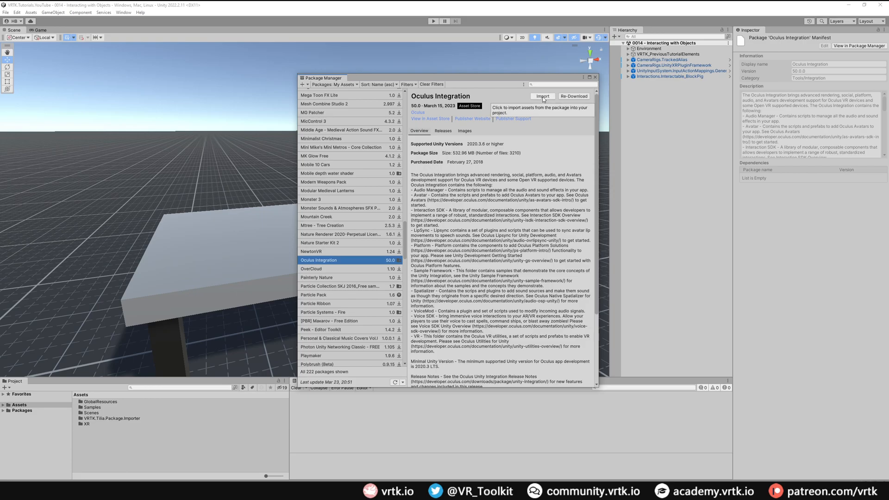
- Import the full Oculus Integration package from the Package Manager
click(541, 96)
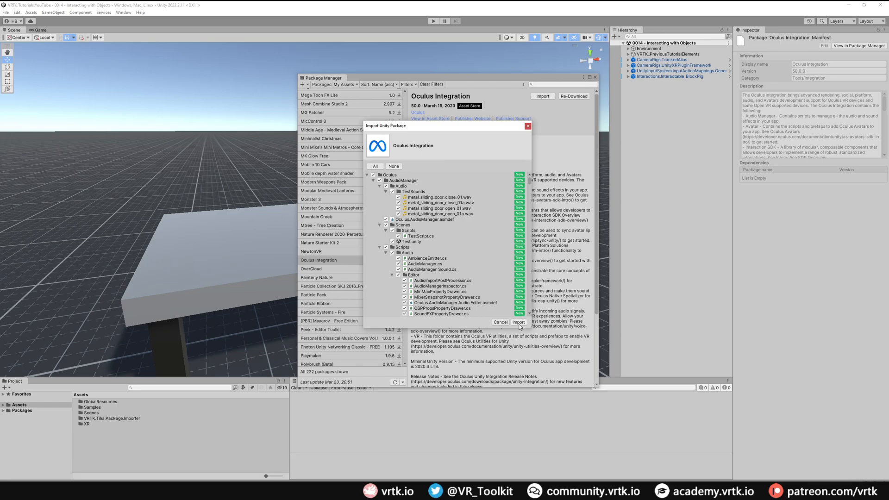
click(517, 322)
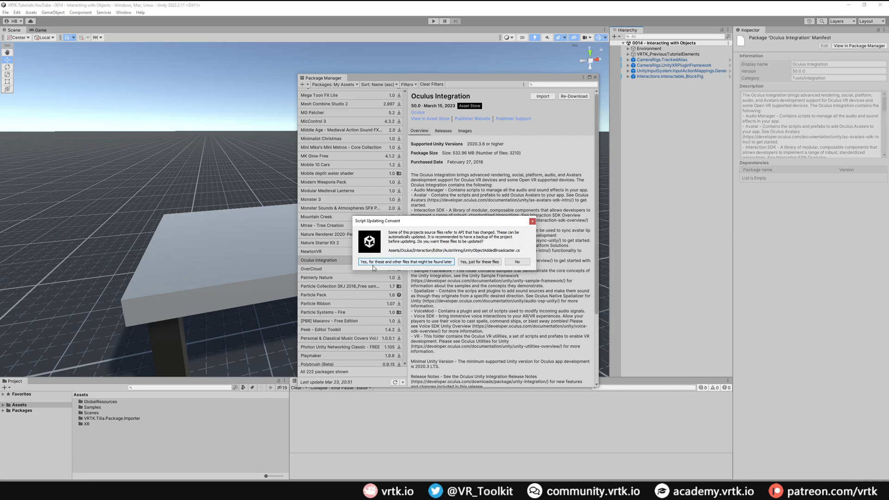
- Accept the script updates, upgrade the spatializer plugins and enable the newer OVRPlugin
click(406, 262)
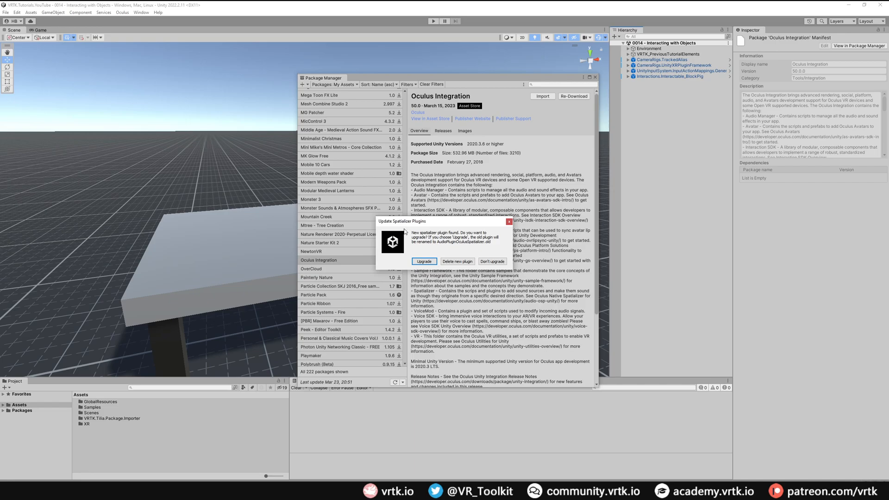
mouse_move(405, 261)
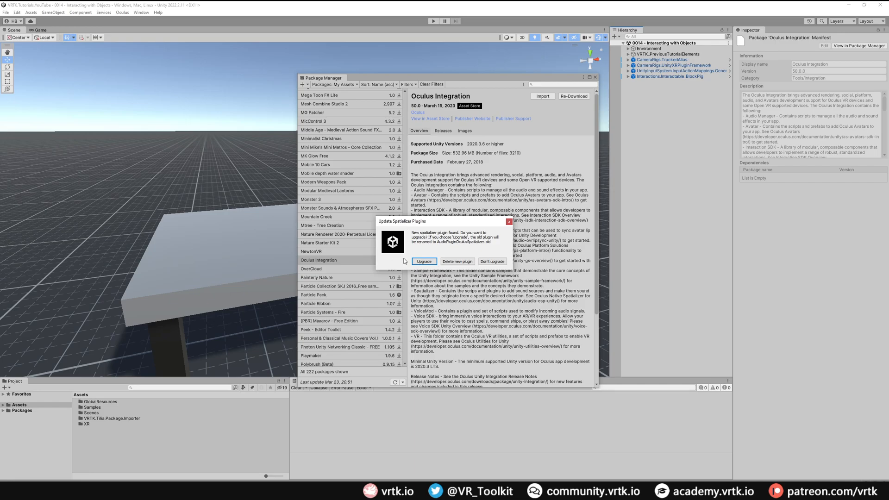
click(423, 261)
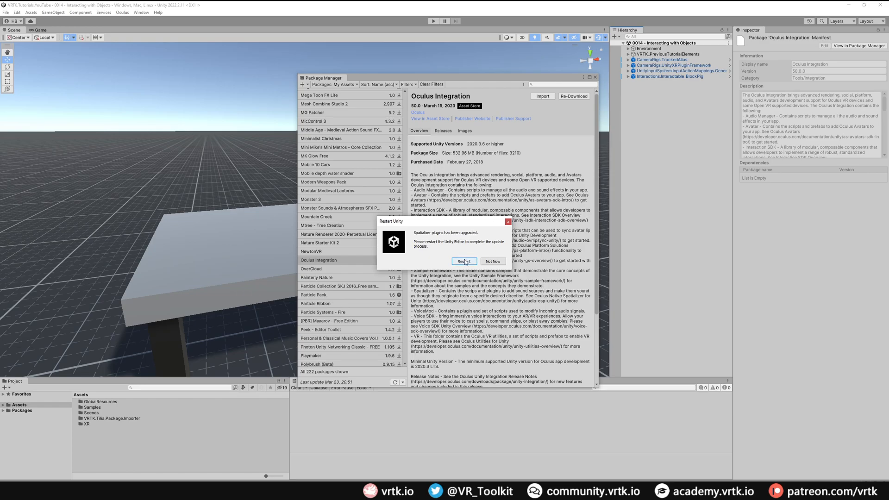
click(464, 261)
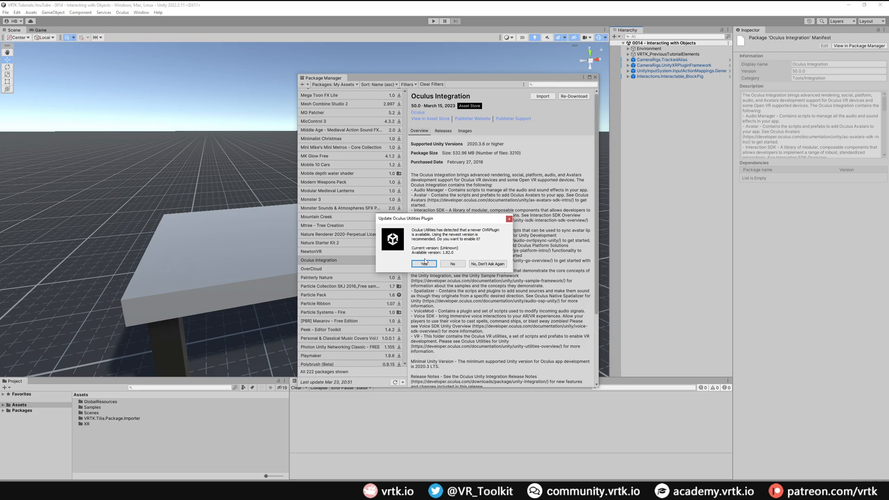
click(424, 263)
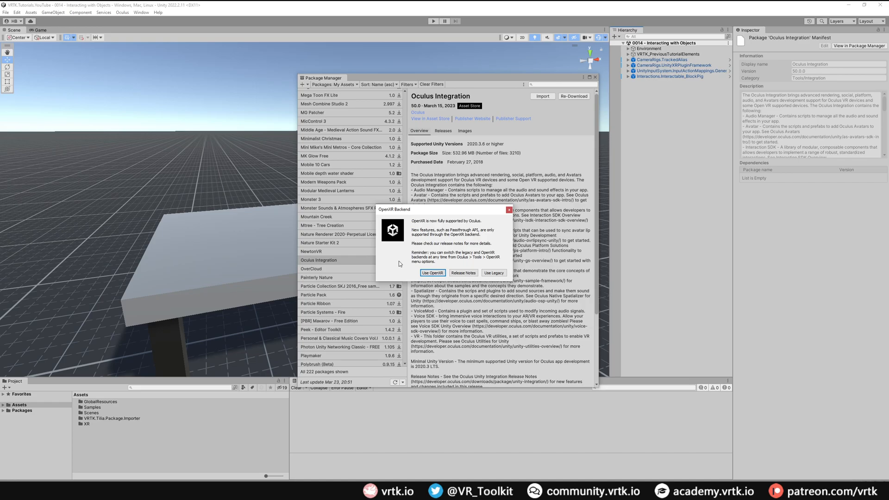
mouse_move(406, 263)
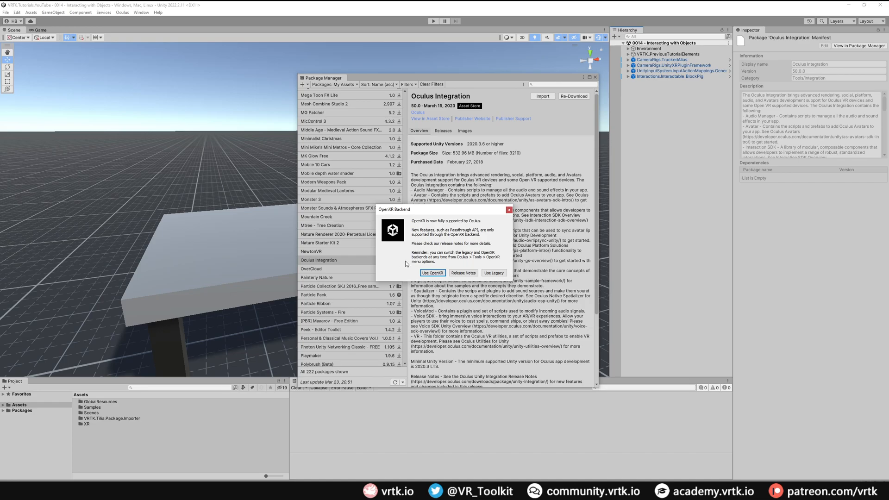
- Choose the OpenXR backend for Oculus, restart the editor and dismiss the Package Manager
click(432, 272)
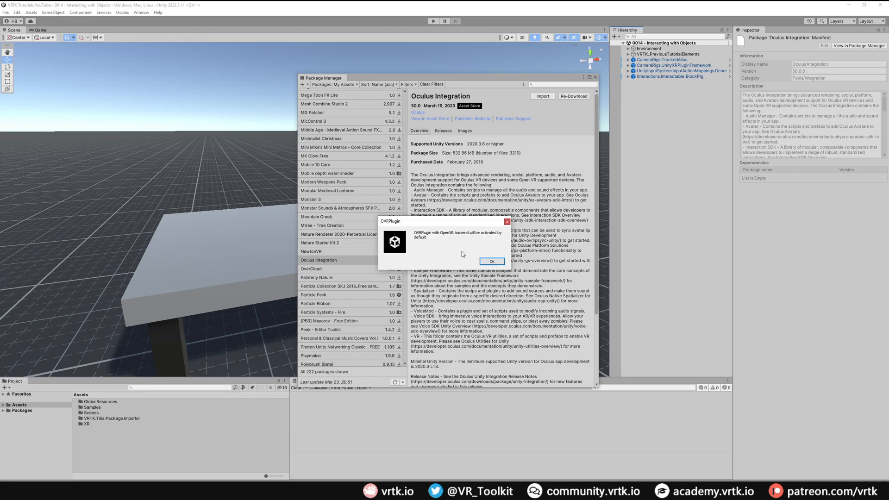
mouse_move(463, 254)
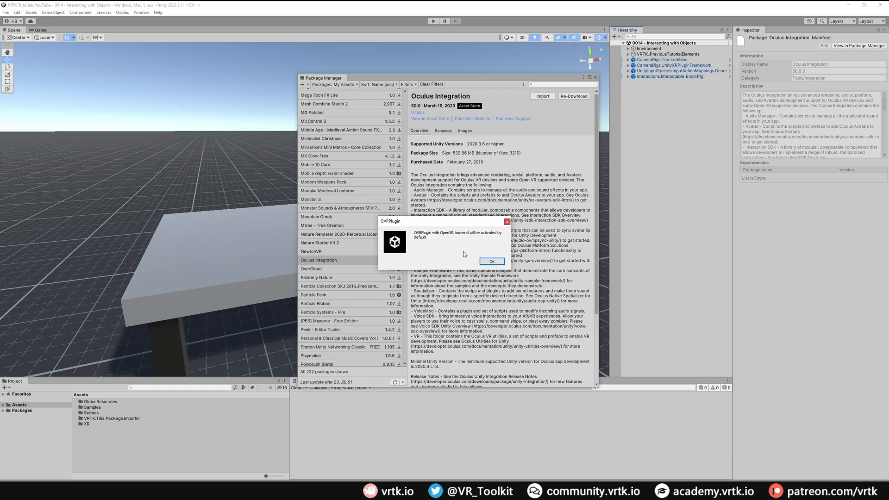
click(490, 260)
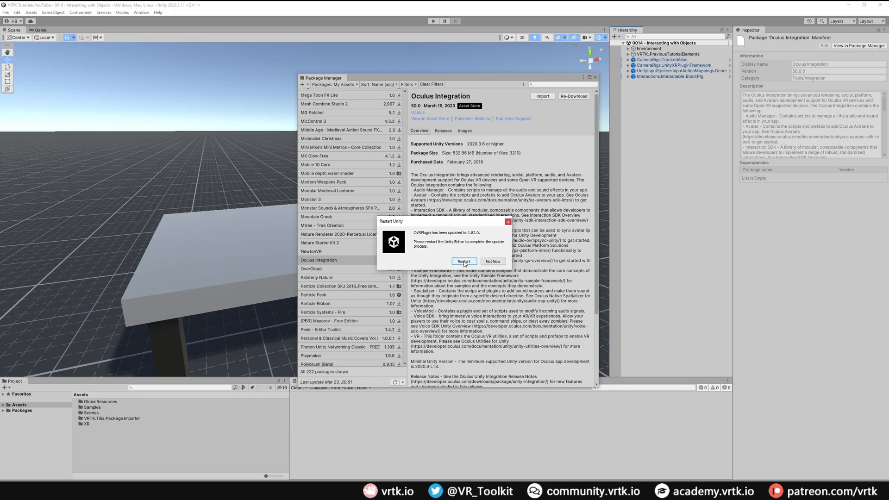
click(463, 261)
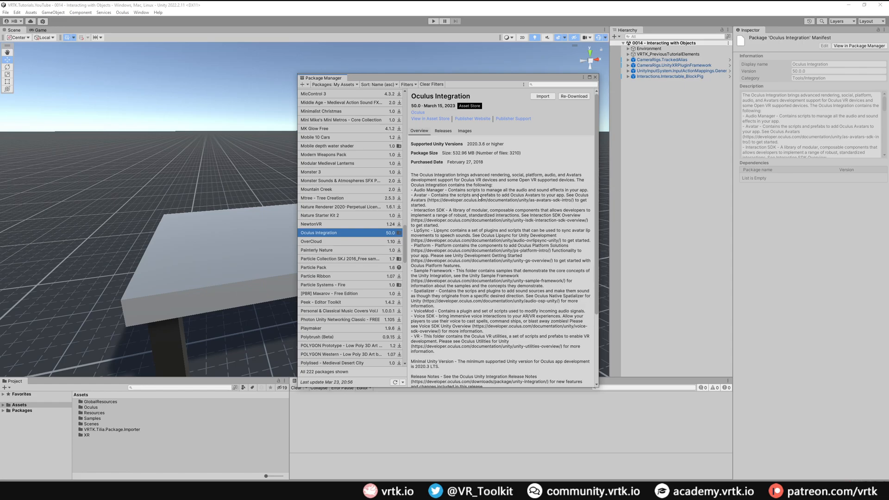
click(594, 77)
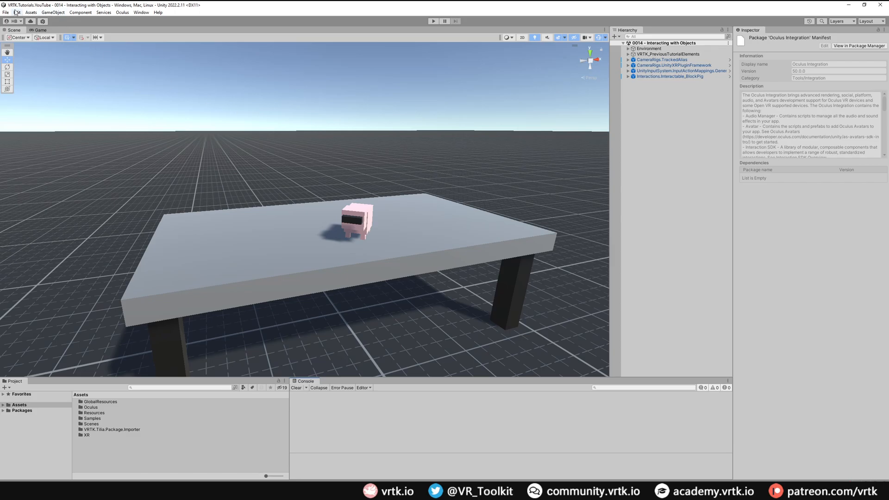
- Bring up Project Settings via Edit and show the Oculus project setup checklist
click(17, 13)
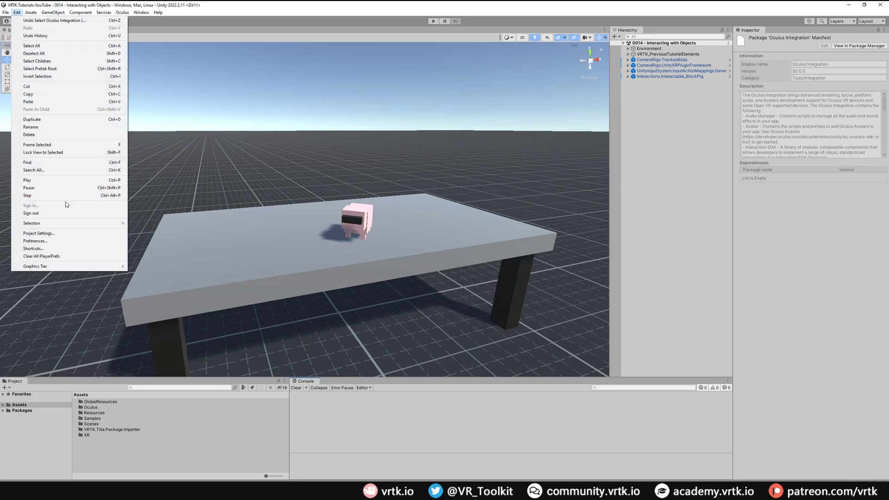
click(38, 233)
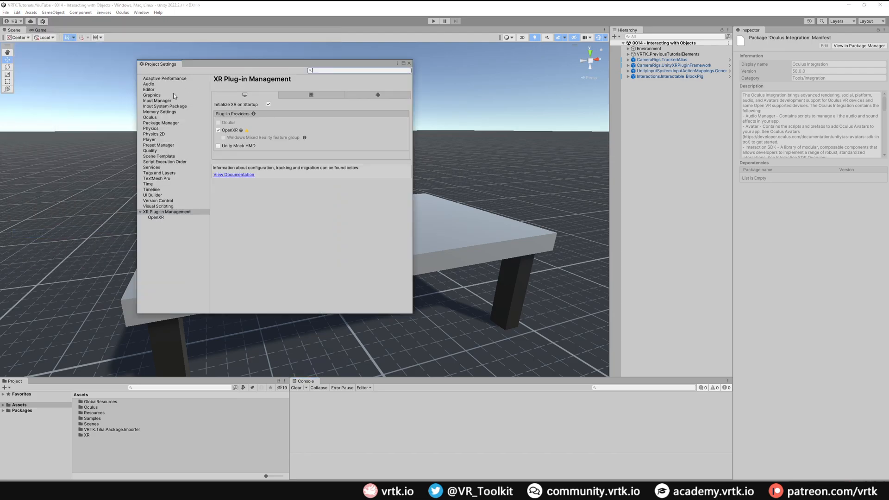
mouse_move(153, 119)
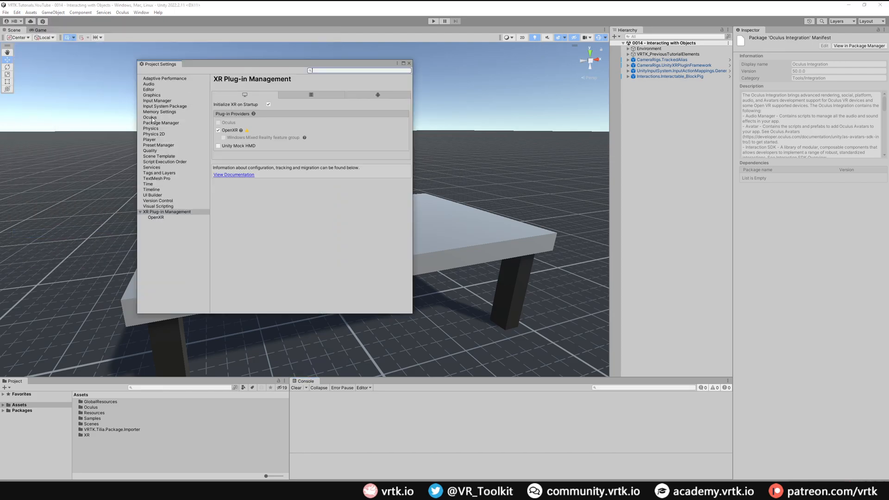
click(149, 117)
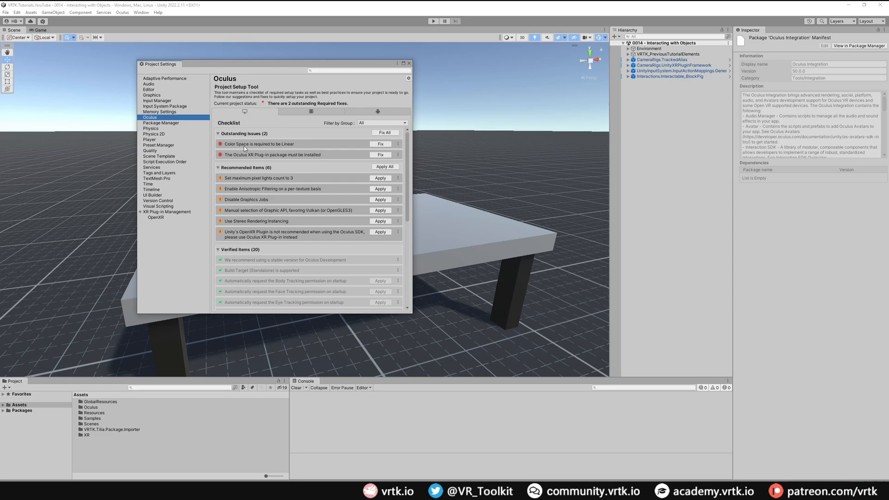
- Apply the setup fixes: Linear colour space, Oculus XR Plug-in install, and Oculus in the active loaders
click(381, 144)
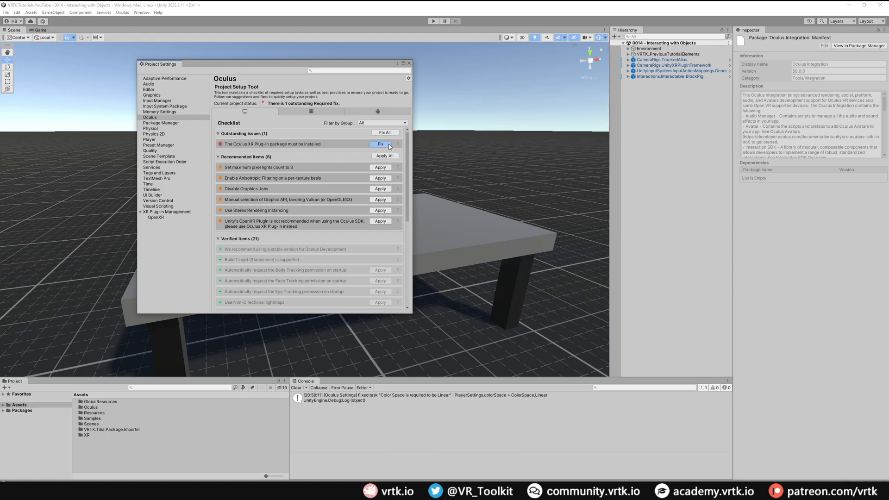
click(381, 144)
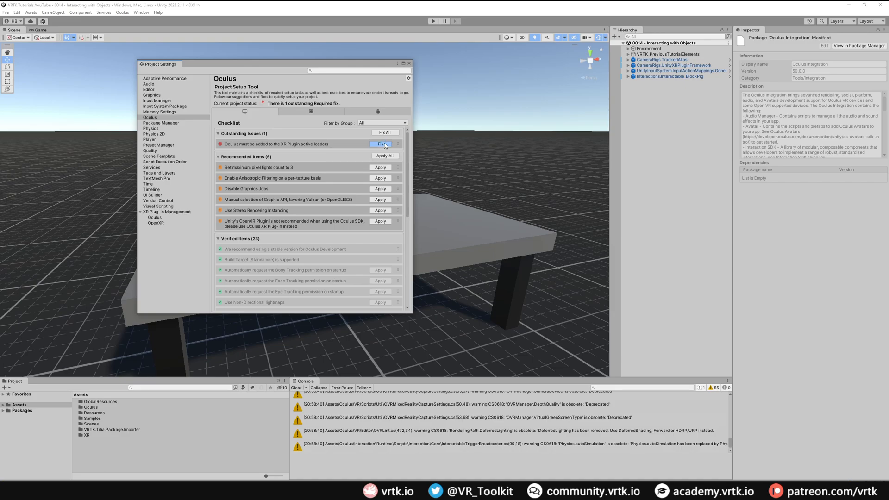
click(382, 144)
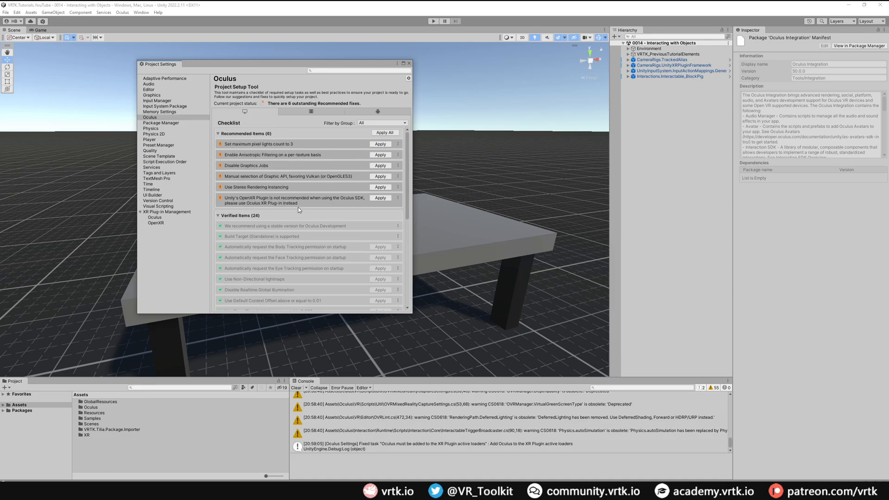
mouse_move(285, 220)
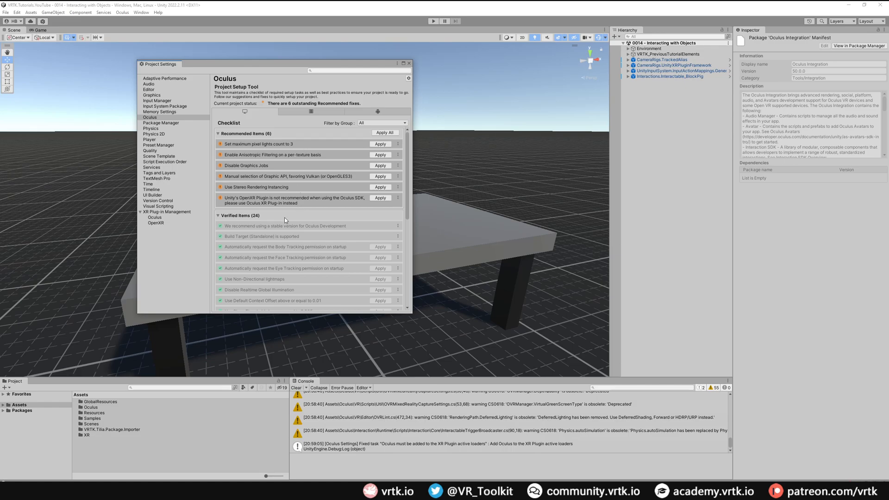
mouse_move(172, 217)
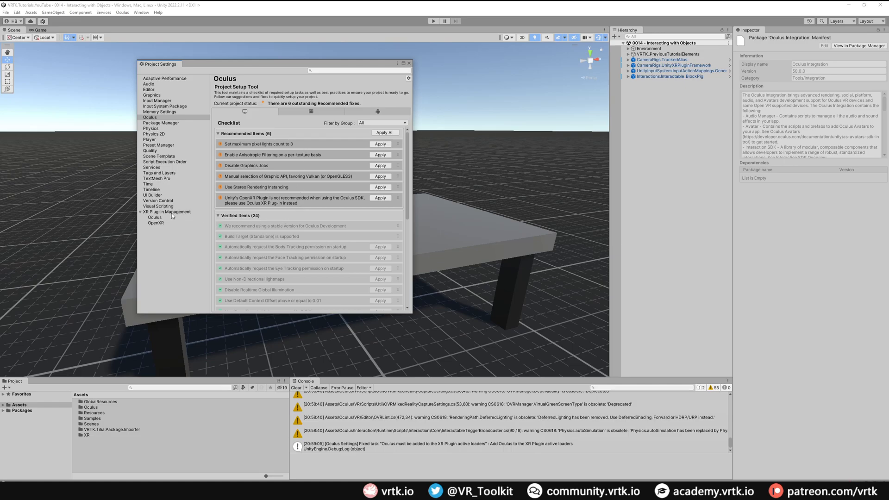
- In XR Plug-in Management, disable OpenXR for desktop and enable Oculus for Android
click(167, 211)
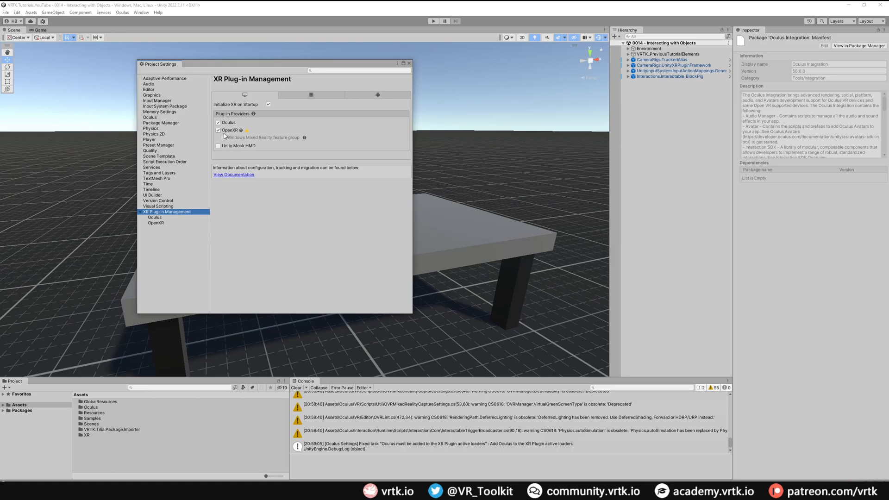
click(217, 130)
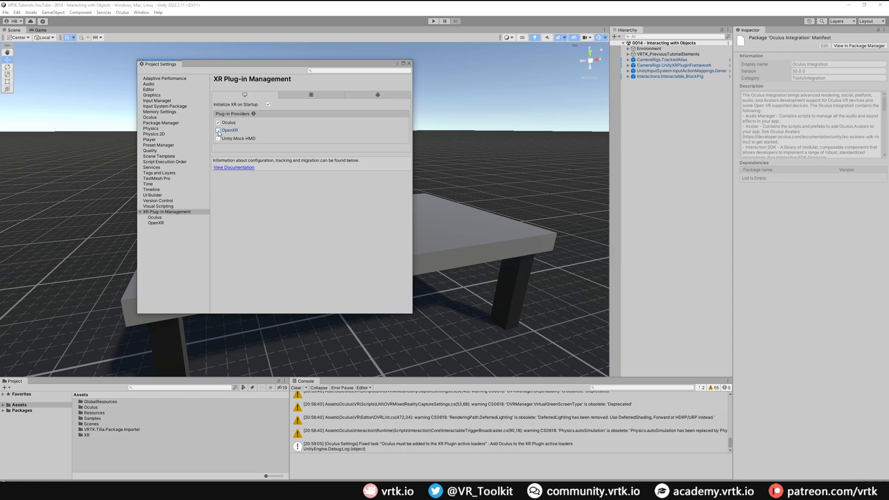
click(218, 122)
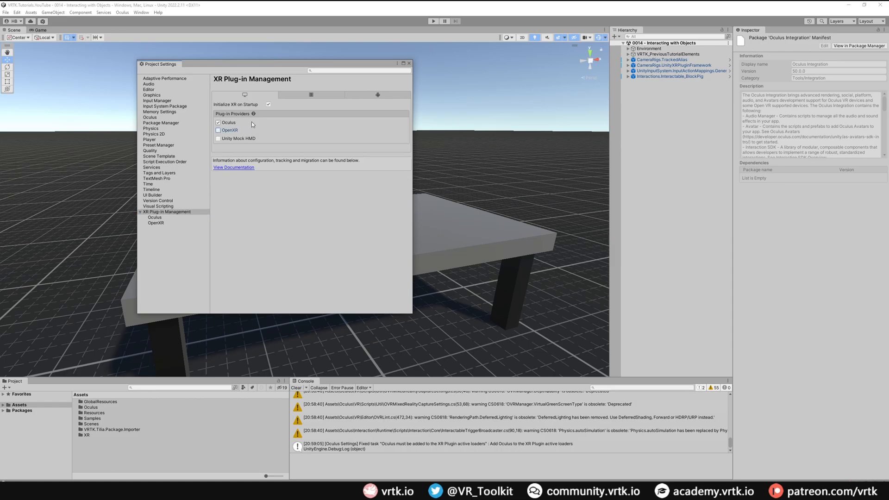
click(376, 95)
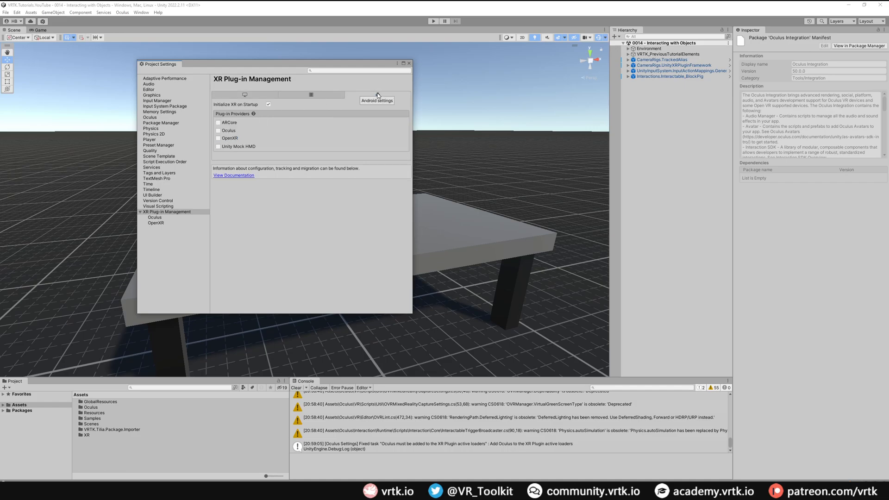
click(218, 131)
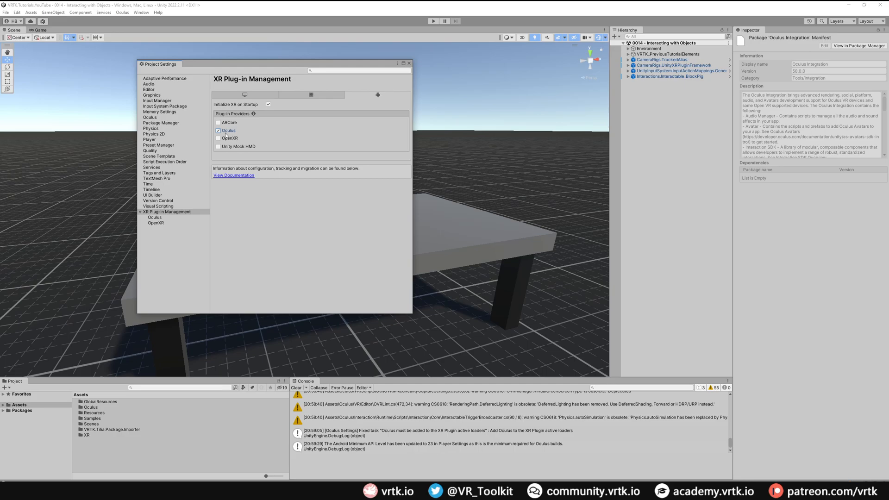
click(154, 217)
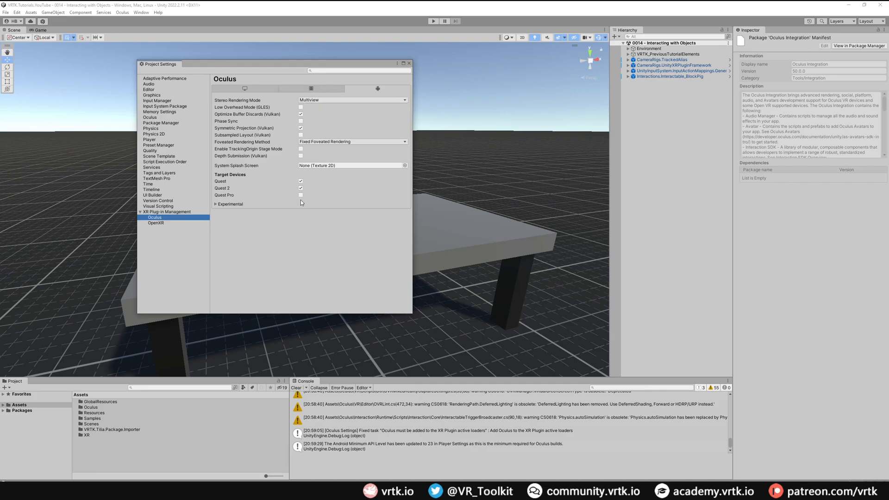
mouse_move(302, 212)
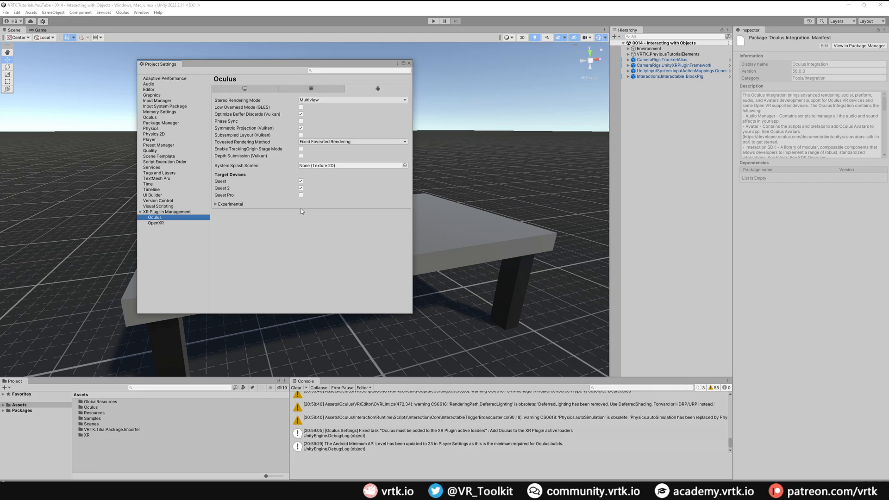
- Switch the Oculus plug-in settings to the desktop (Standalone) view
click(244, 88)
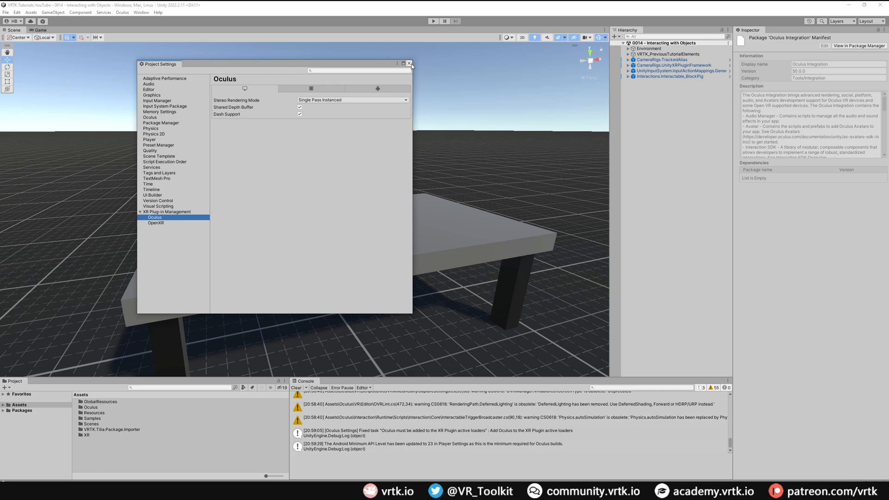
- Close Project Settings, clear the console and browse to Assets/Oculus/VR/Prefabs
click(408, 64)
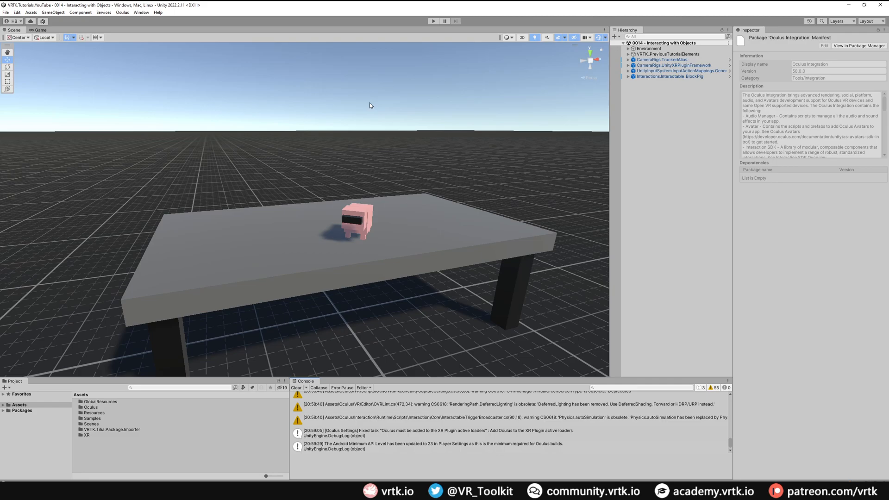
click(296, 387)
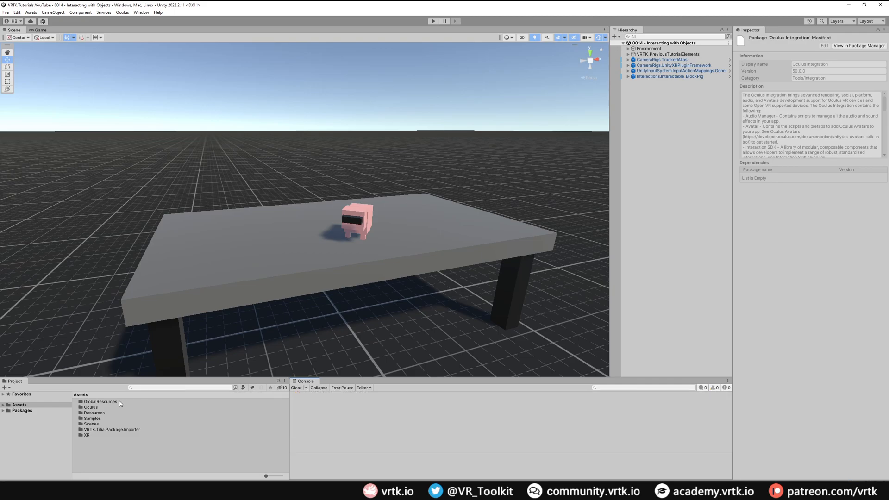
double_click(90, 406)
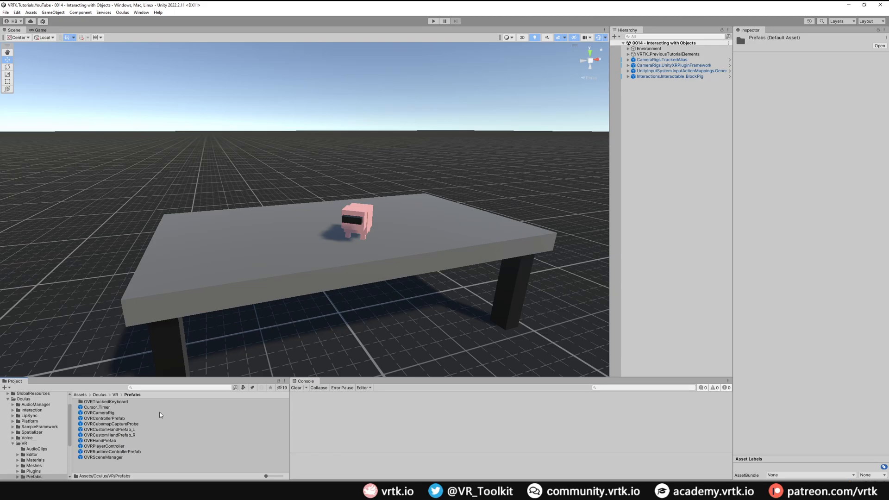
mouse_move(106, 416)
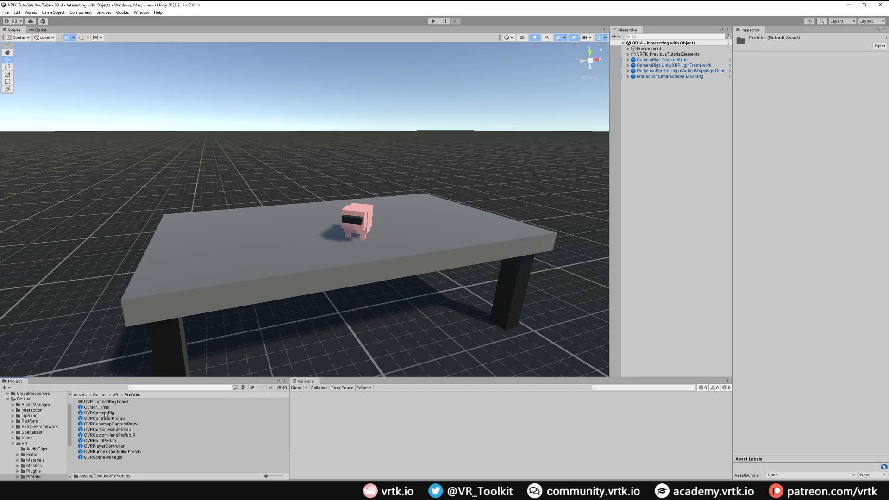
mouse_move(191, 48)
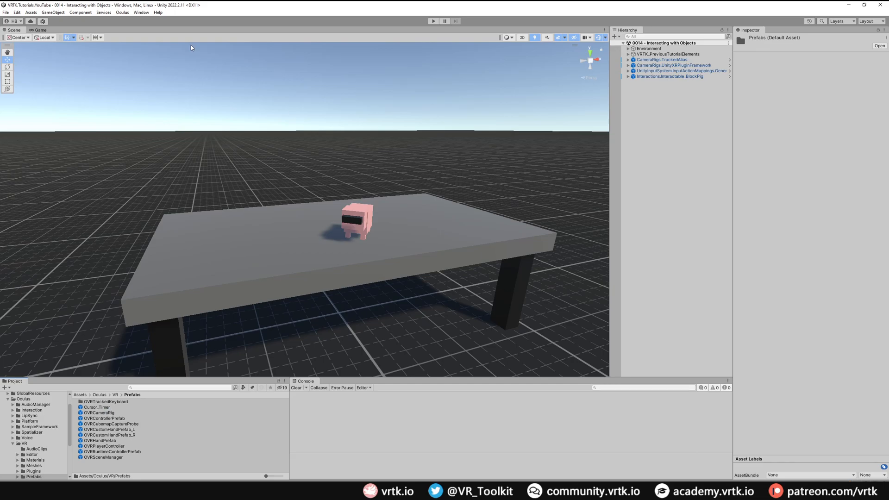
- Add the io.extendreality.tilia.sdk.oculusintegration.unity package via the Tilia Package Importer and close it
click(141, 12)
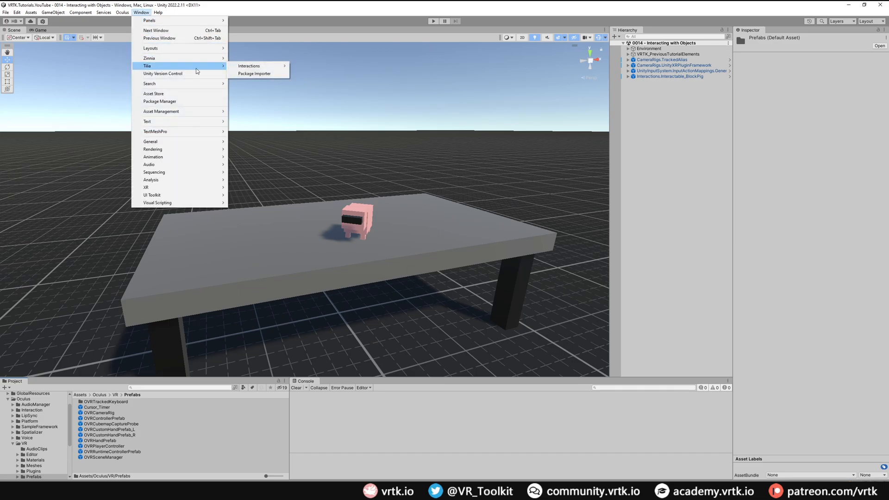
click(254, 73)
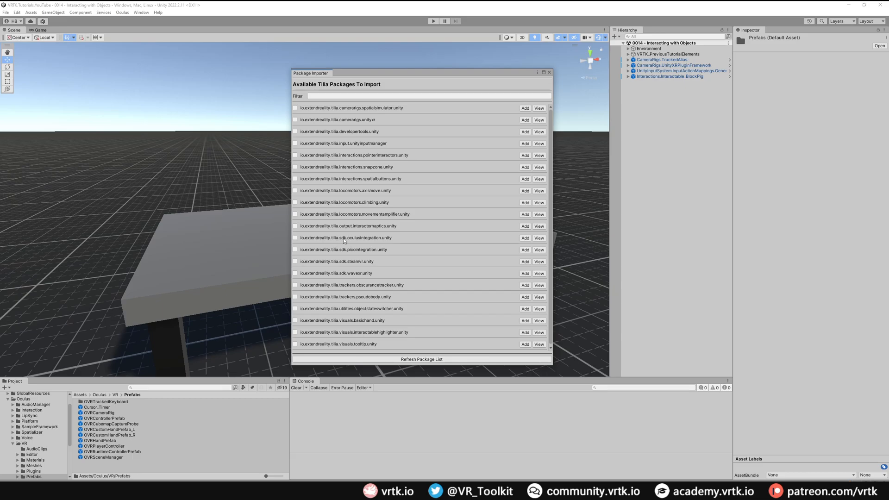
mouse_move(344, 238)
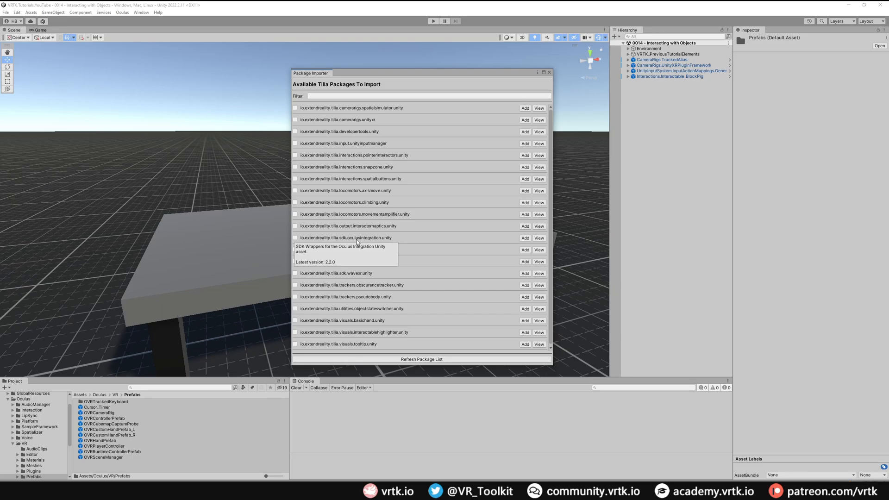
mouse_move(526, 242)
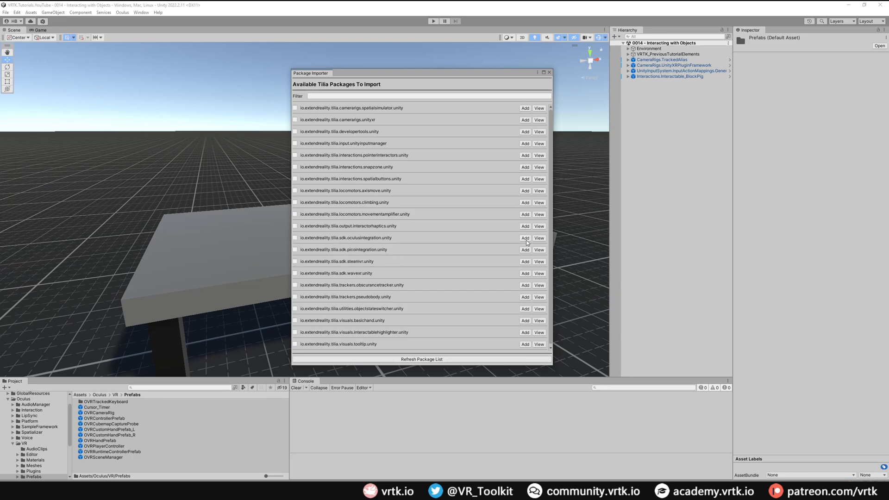
click(524, 237)
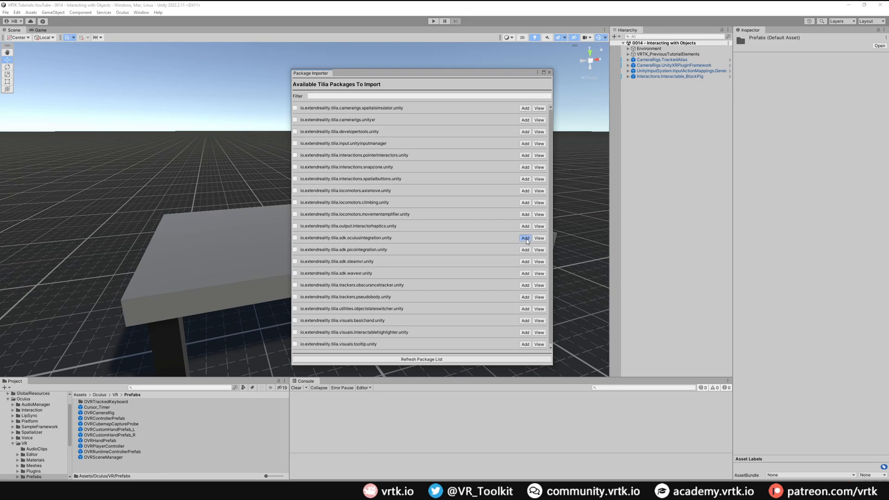
click(525, 237)
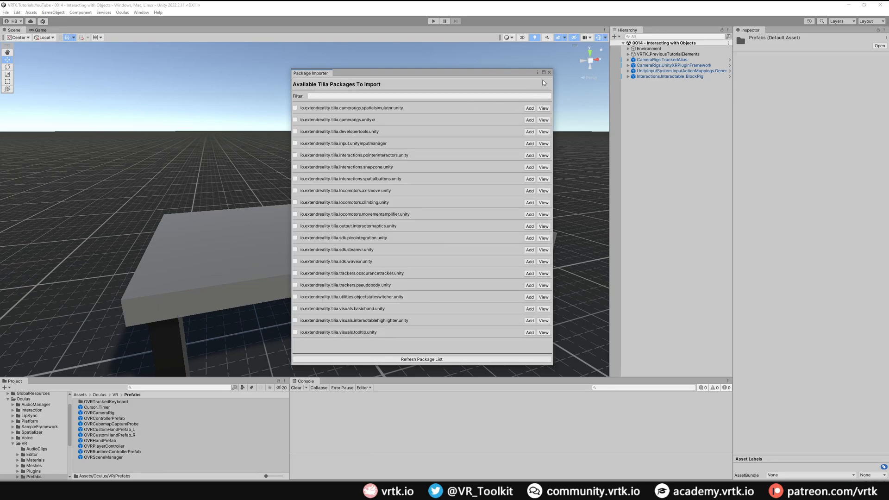
click(548, 73)
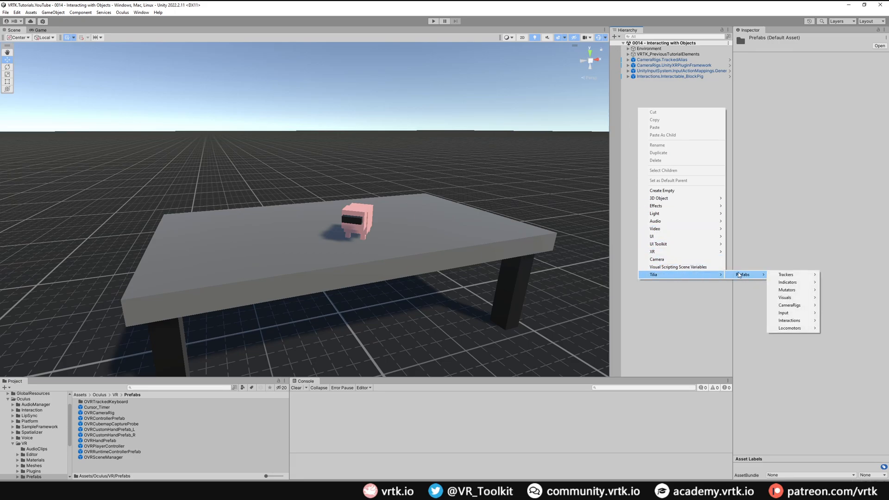
mouse_move(788, 305)
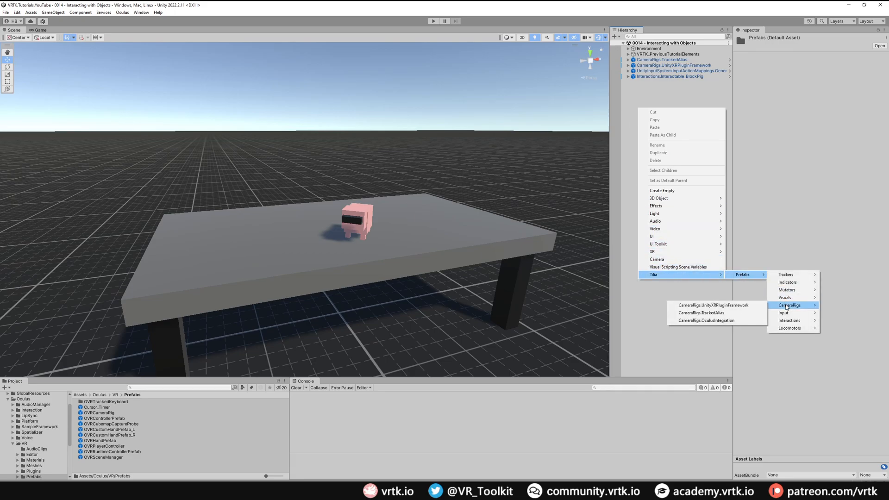
mouse_move(705, 321)
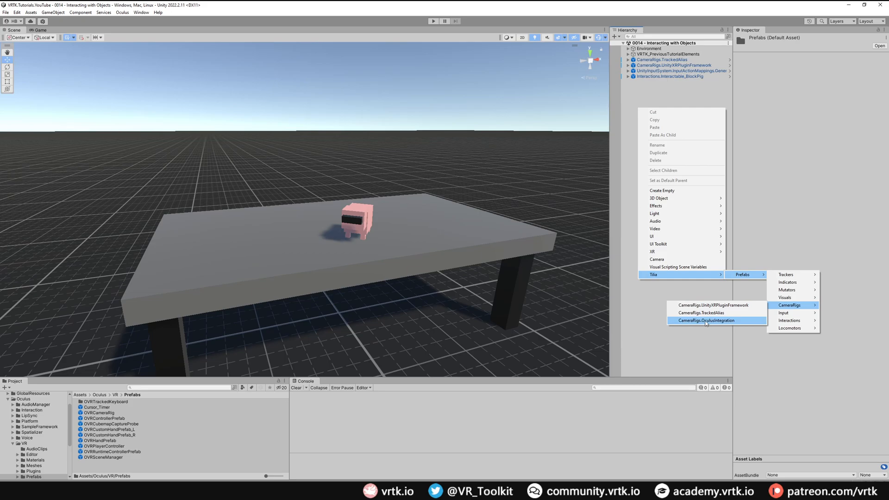
- Add the CameraRigs.OculusIntegration rig to the scene and inspect its HapticPulsers children
click(704, 320)
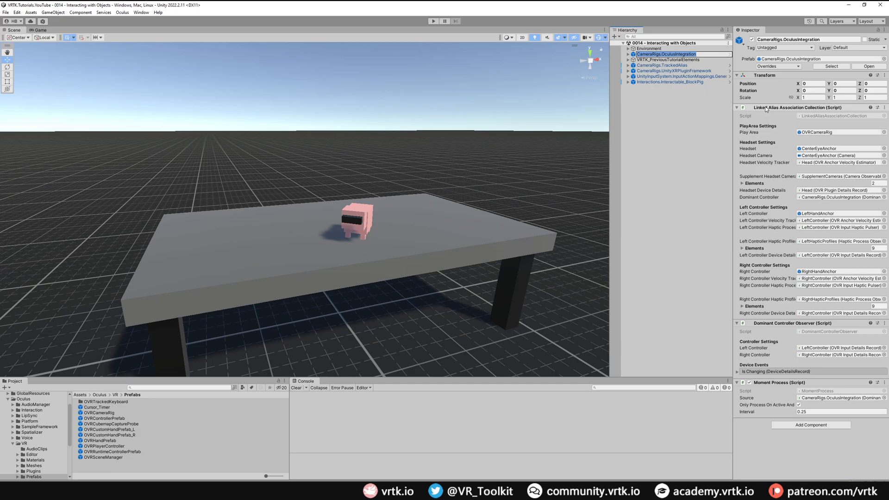
mouse_move(764, 379)
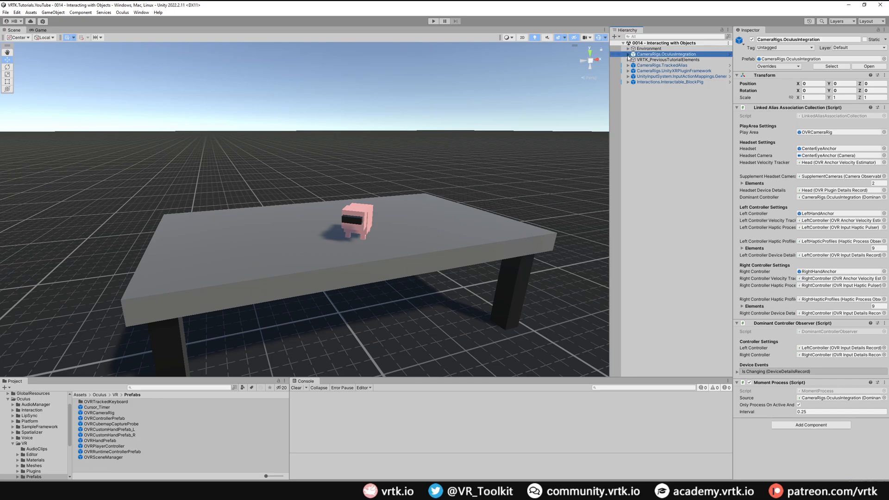
click(628, 53)
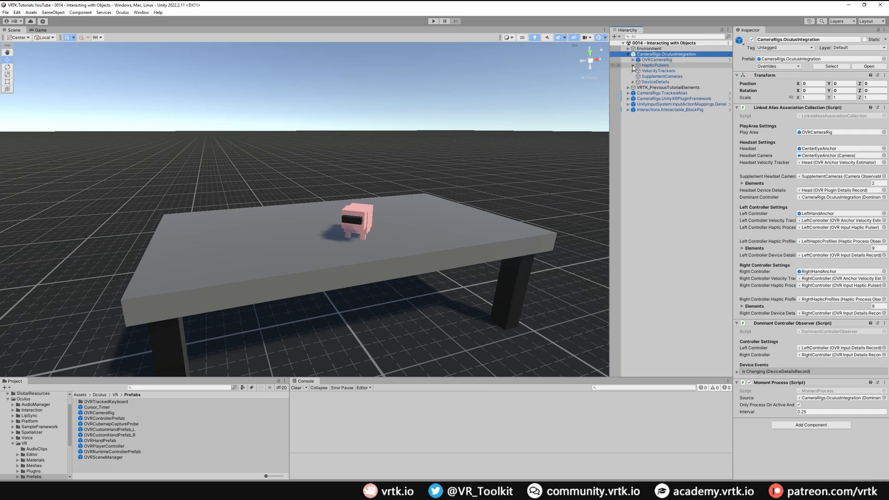
click(659, 70)
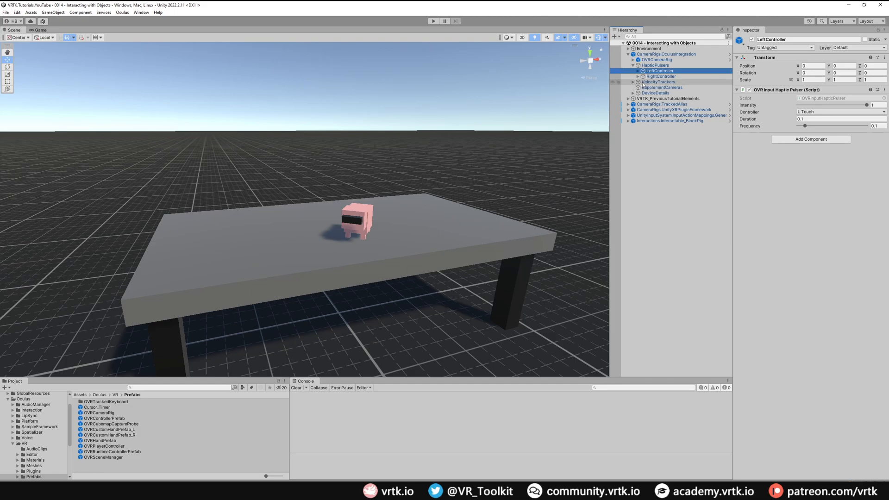
- Check the LeftController velocity tracker tracks LeftHandAnchor relative to OVRCameraRig
click(633, 81)
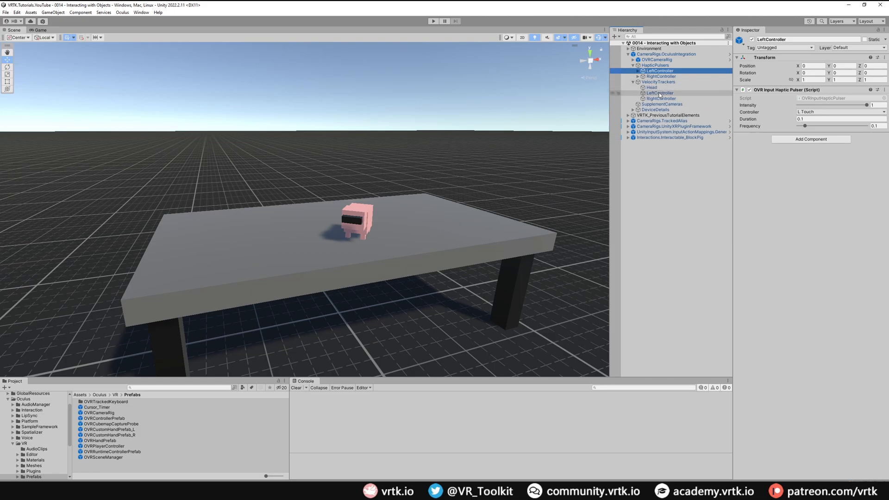
click(659, 94)
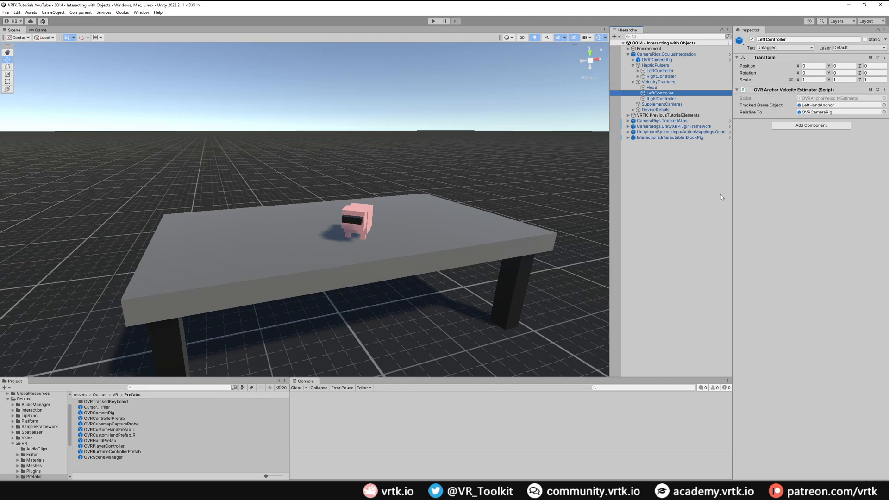
click(628, 54)
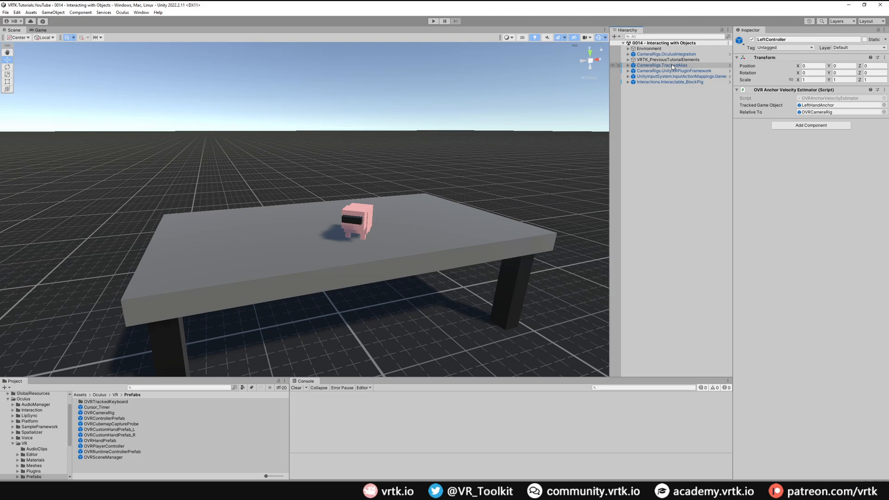
- Add CameraRigs.OculusIntegration as Element 1 of TrackedAlias's camera rigs and deactivate UnityXRPluginFramework
click(666, 65)
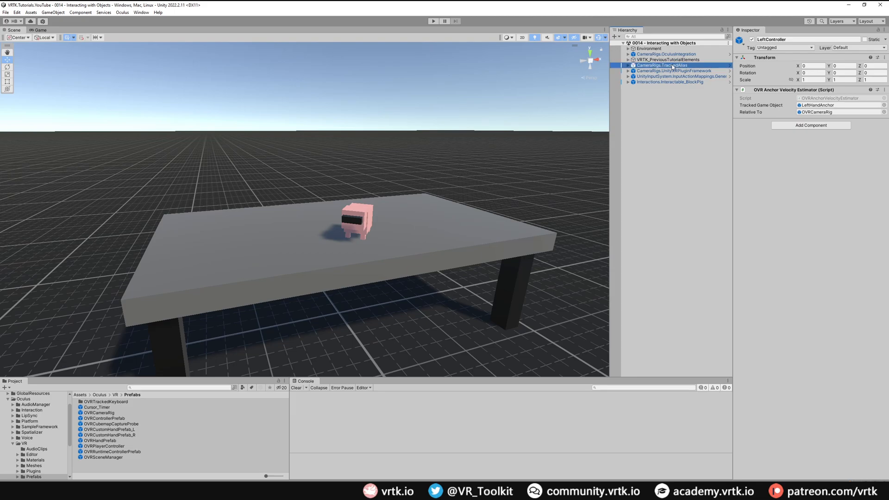
click(661, 65)
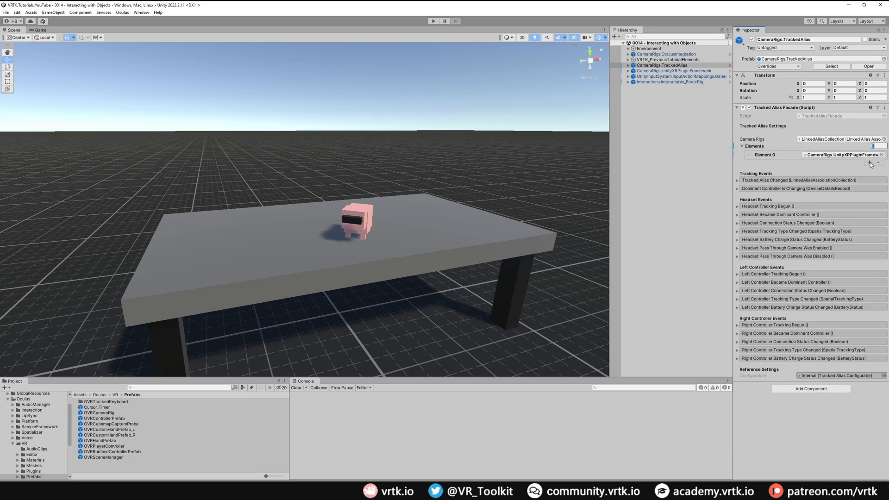
click(873, 162)
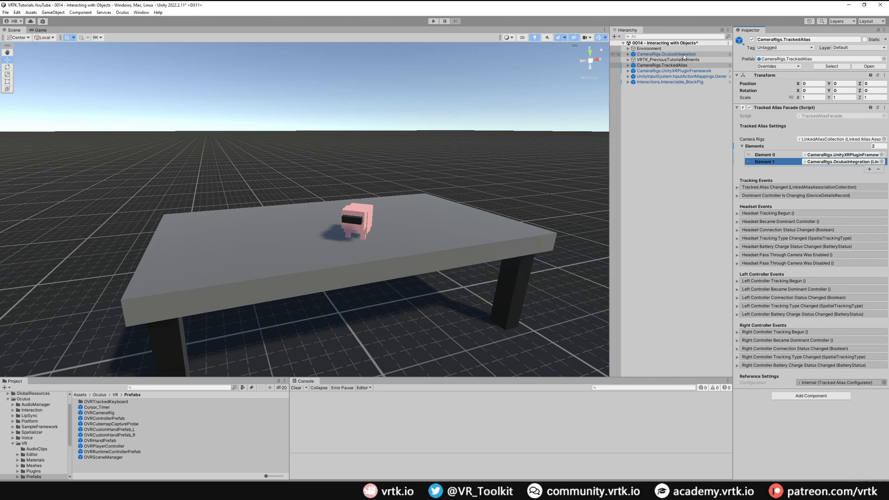
click(673, 71)
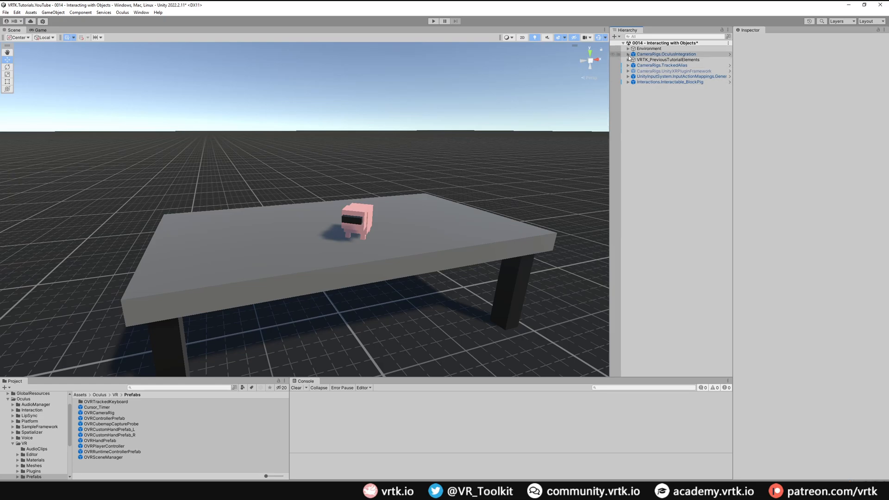
- Reveal the controller anchors under OVRCameraRig > TrackingSpace and select LeftControllerAnchor
click(628, 54)
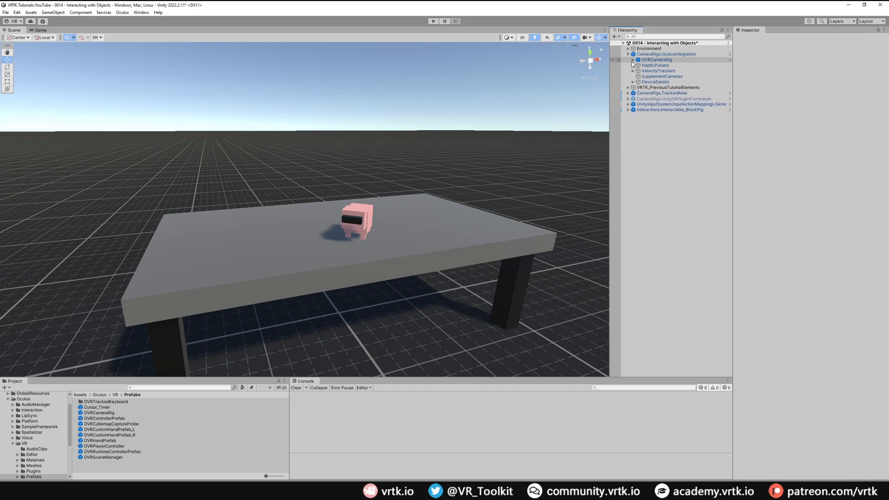
click(633, 61)
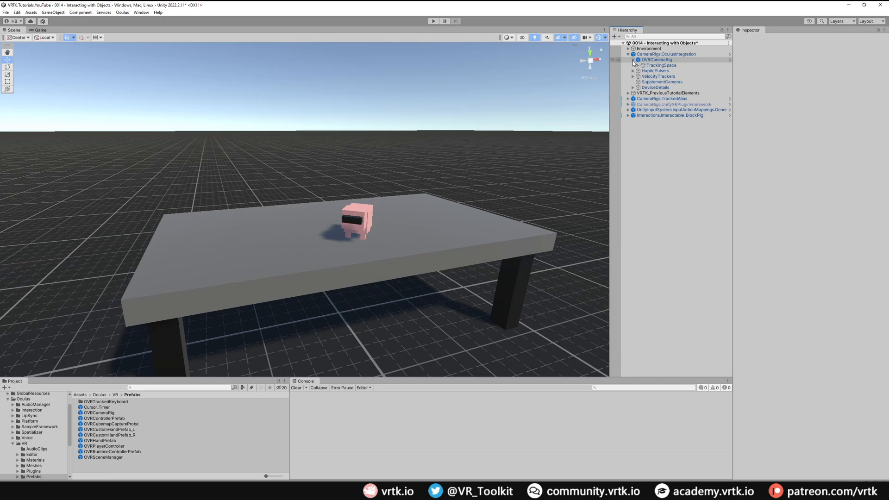
click(637, 65)
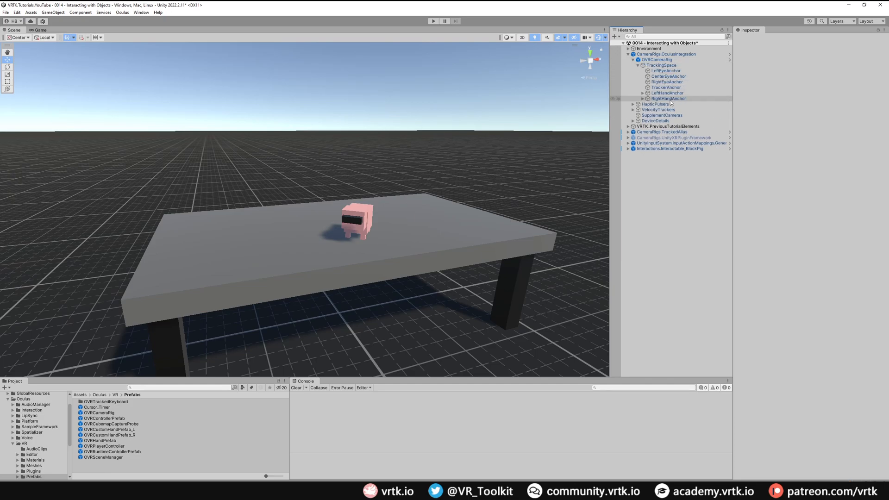
click(642, 93)
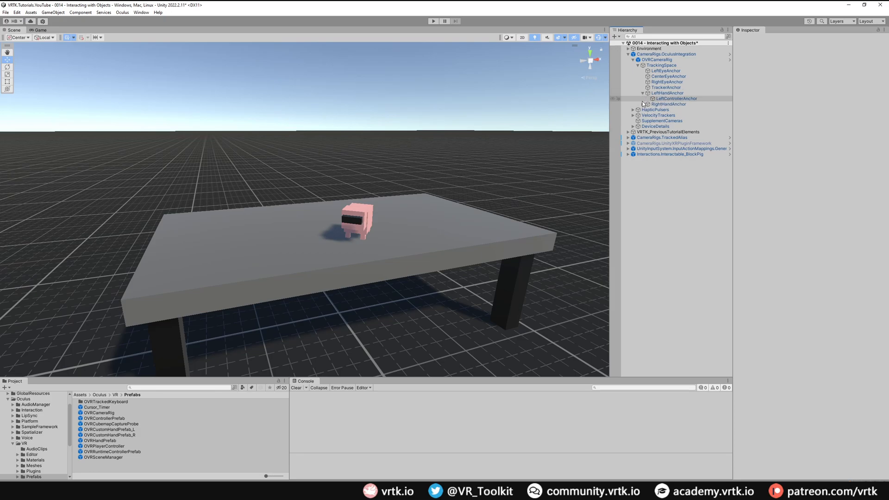
click(666, 93)
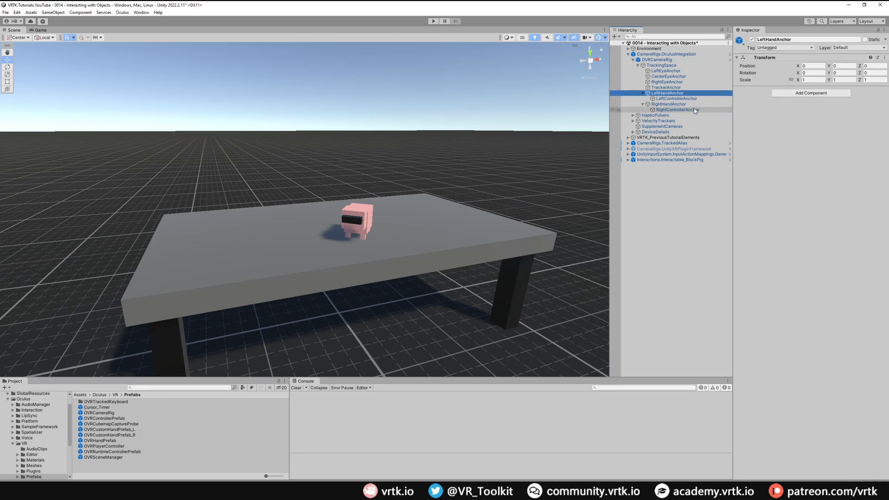
click(676, 98)
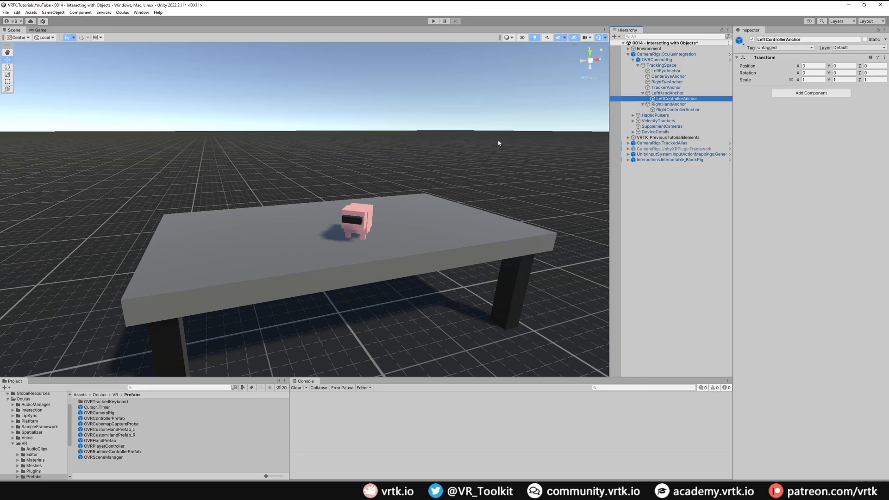
mouse_move(111, 423)
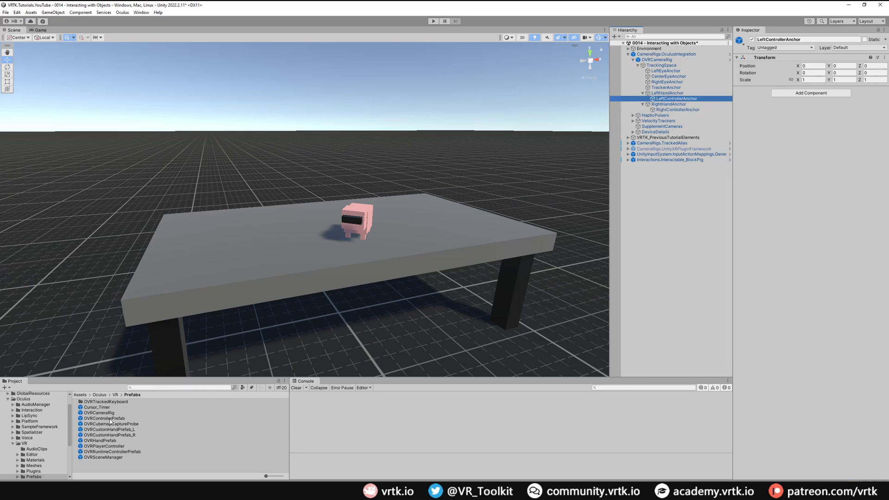
- Place an OVRControllerPrefab under LeftControllerAnchor with Controller set to L Touch
click(102, 417)
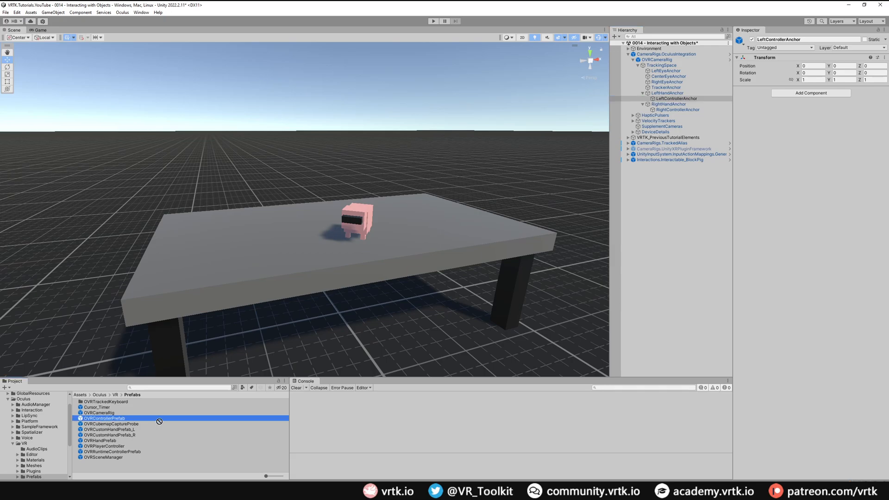
click(675, 98)
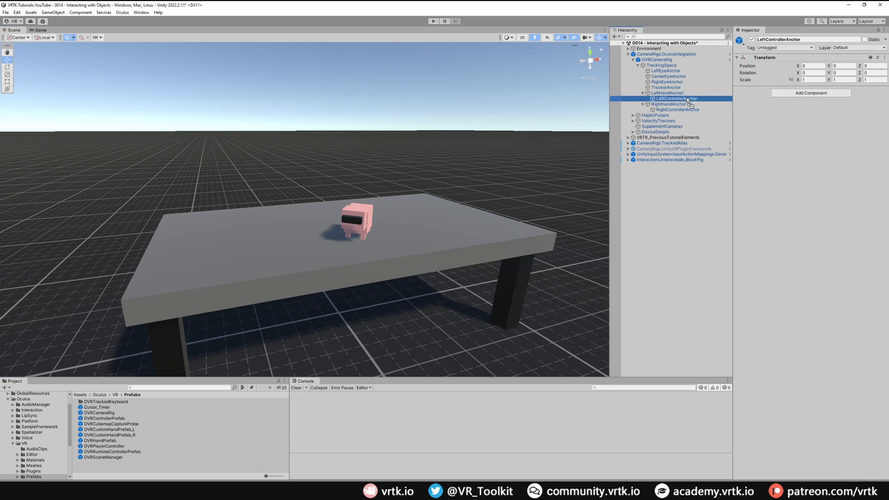
click(677, 104)
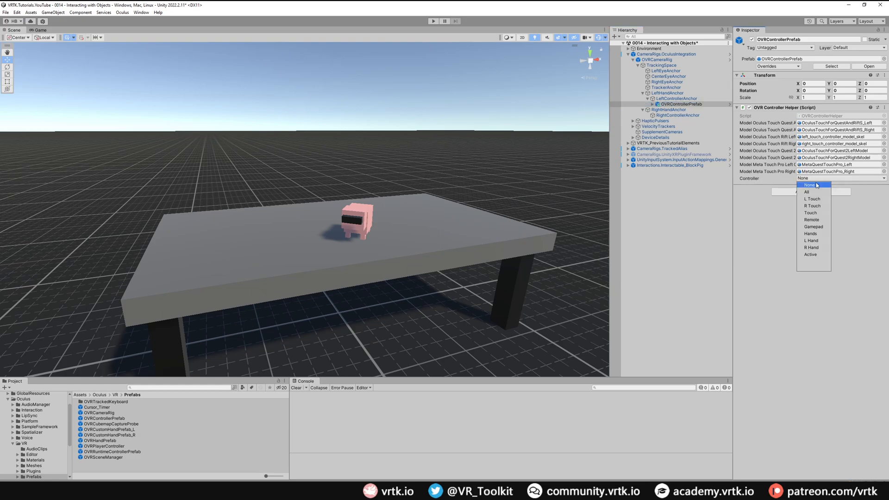
click(811, 199)
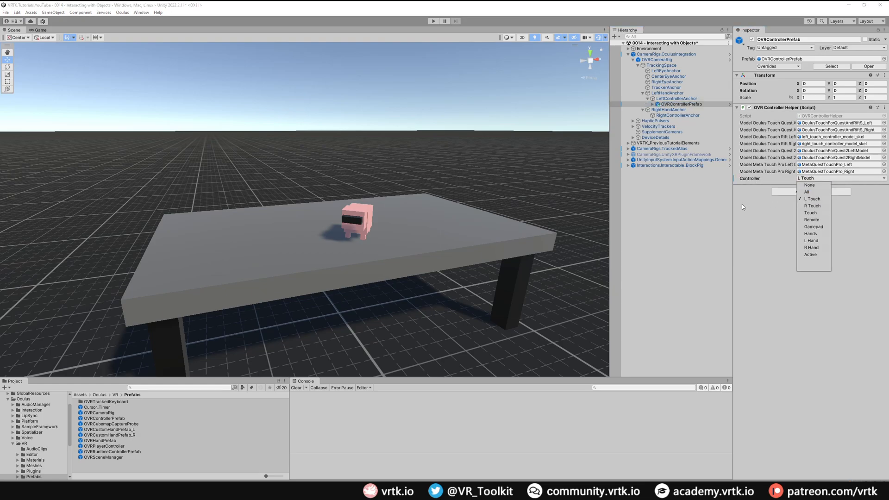
- Place an OVRControllerPrefab under RightControllerAnchor with Controller set to R Touch
click(811, 199)
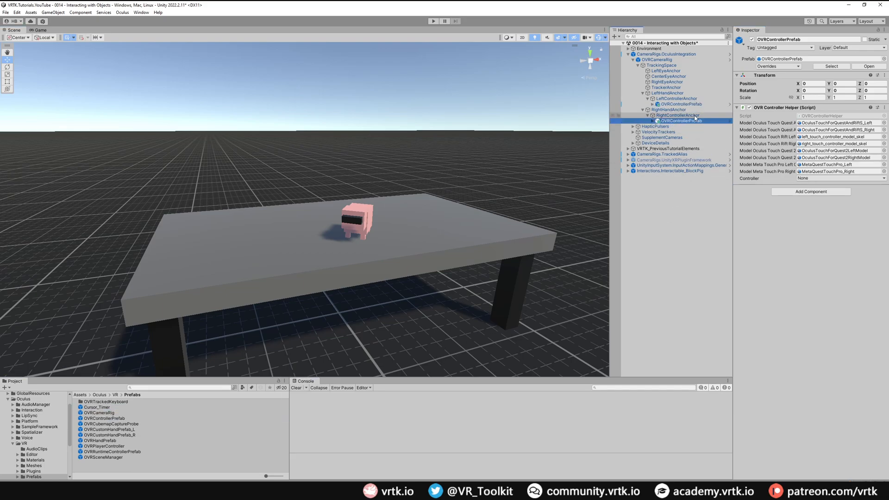
click(839, 178)
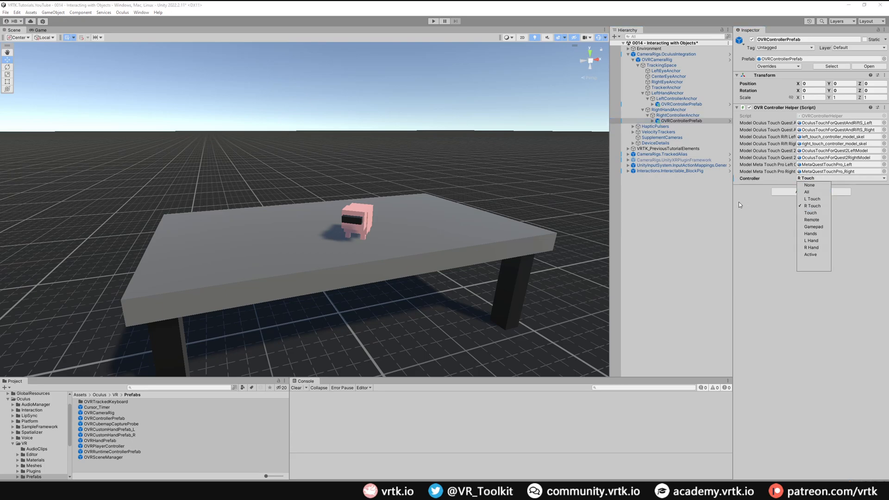
click(811, 205)
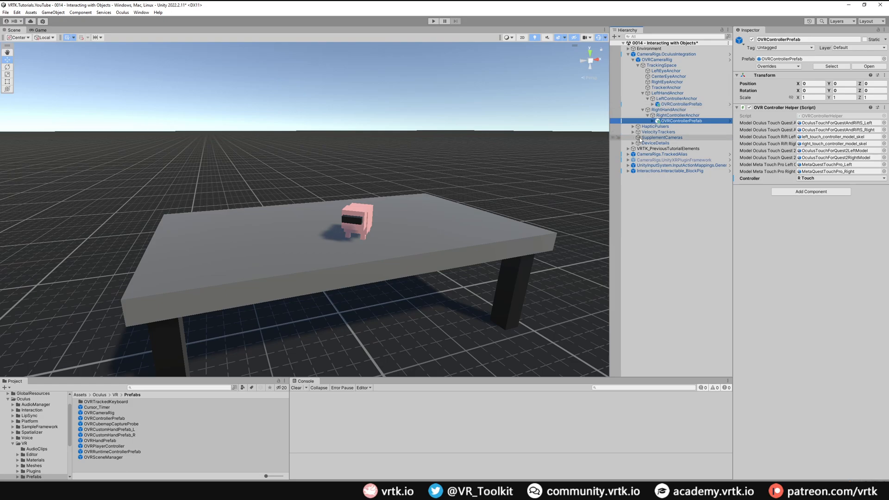
- Inspect the ExampleAvatar inside LeftControllerAlias's LeftInteractor AvatarContainer, then collapse the hierarchy
click(623, 154)
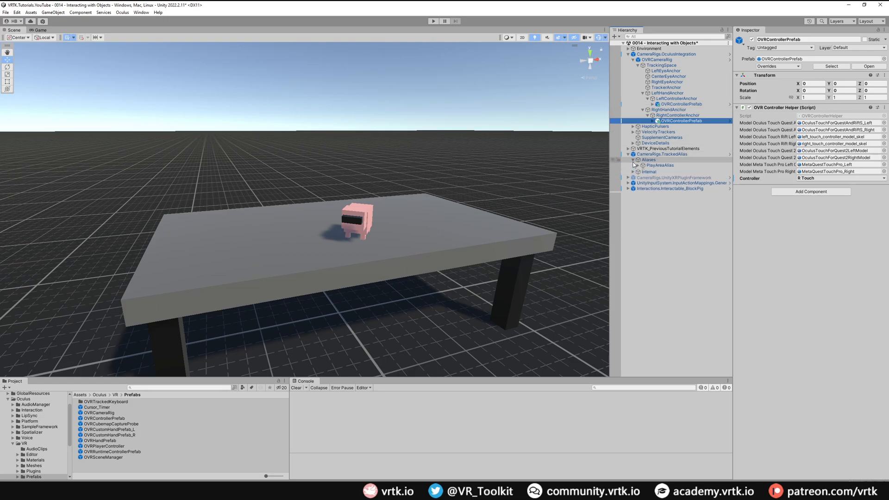
click(635, 160)
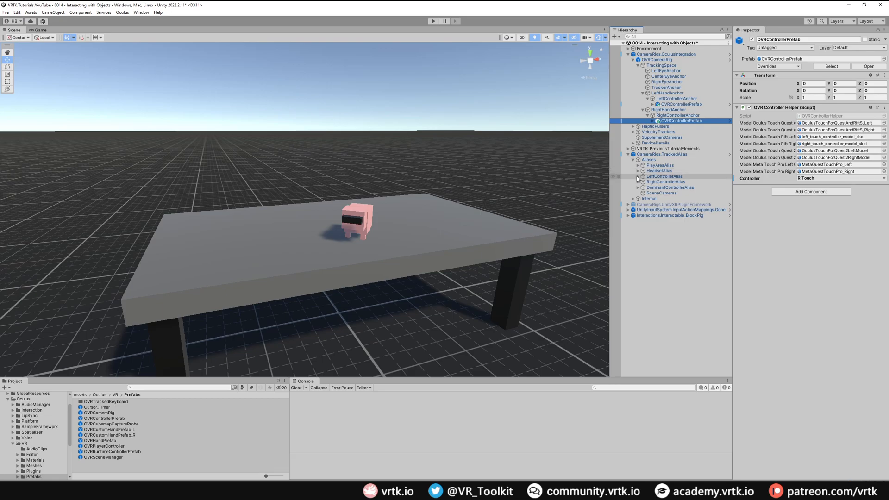
click(663, 187)
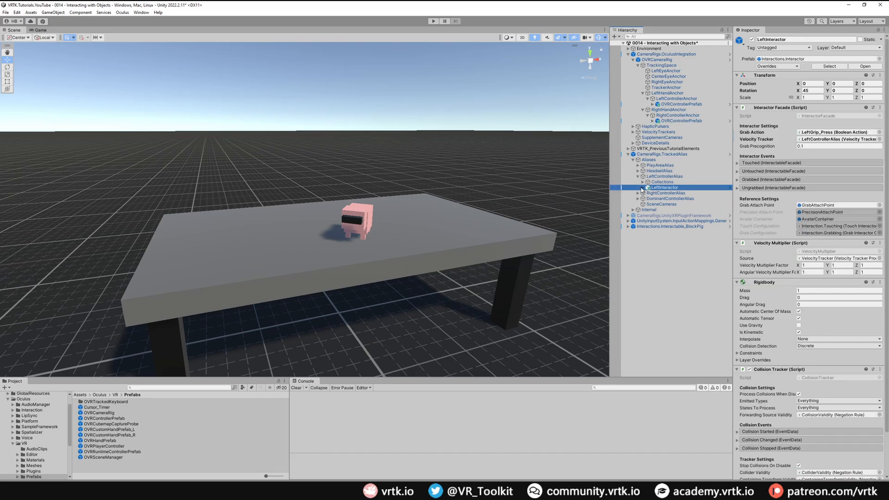
click(642, 187)
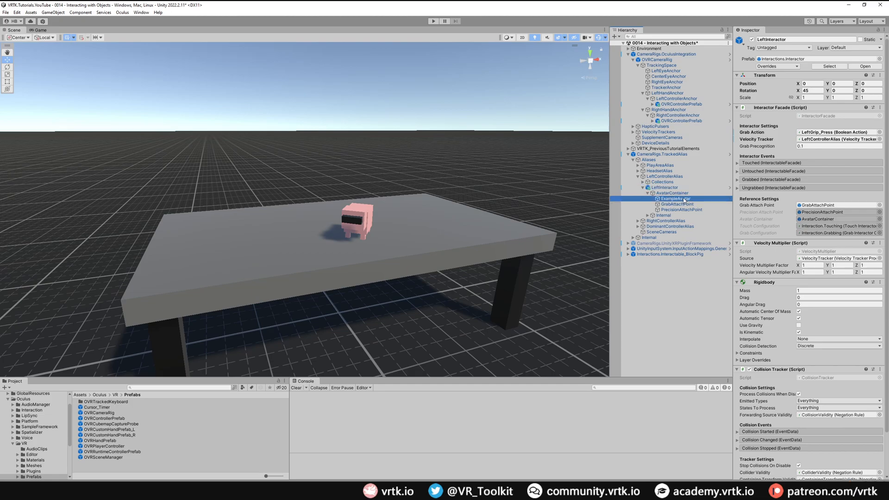
click(672, 199)
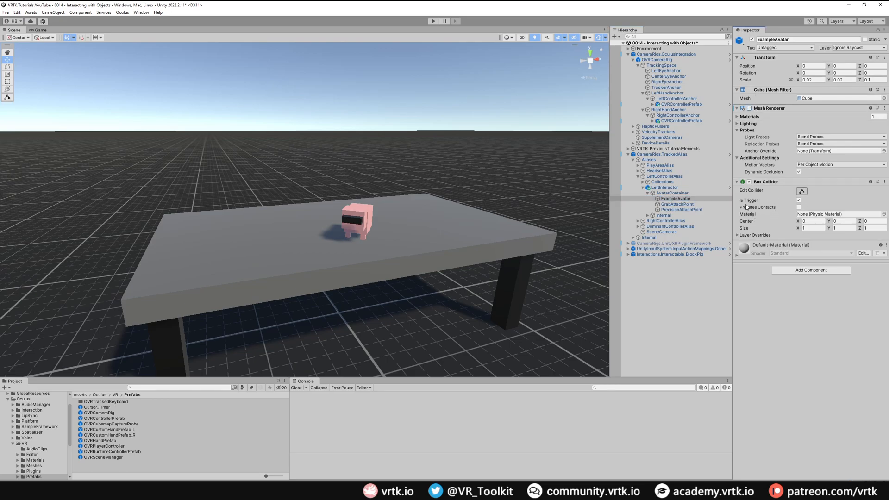
click(680, 210)
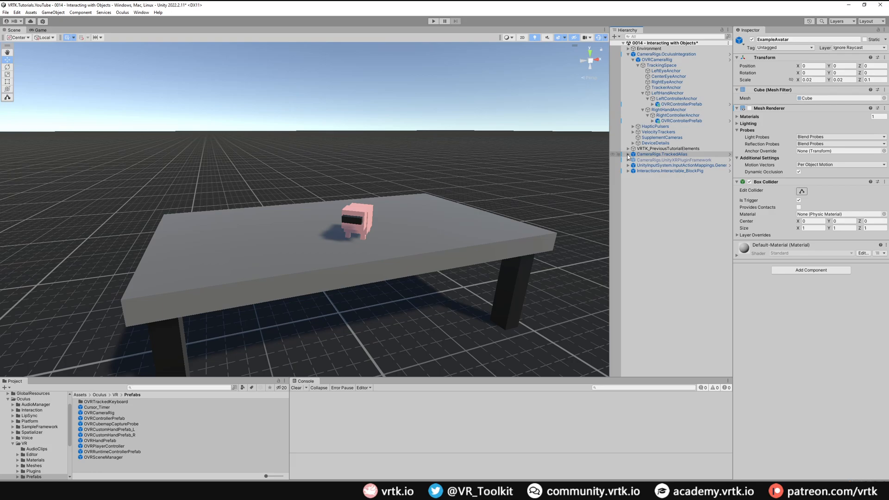
click(628, 54)
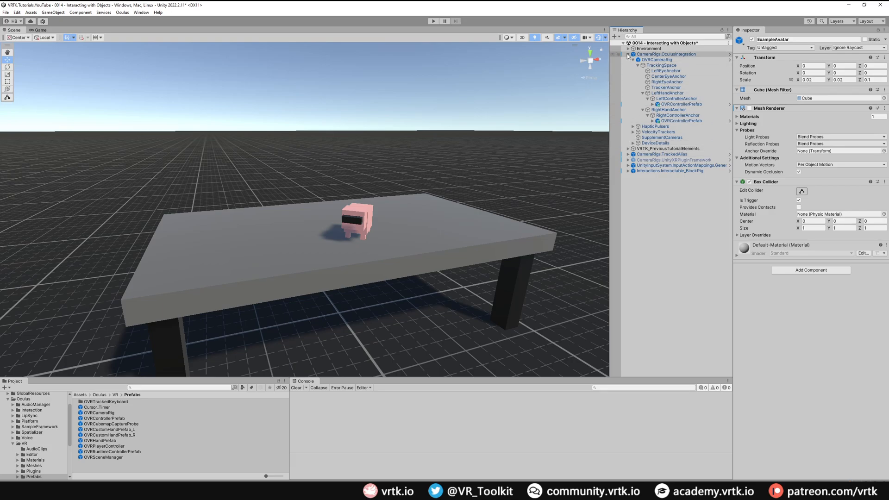
- Tidy the hierarchy and bring up the Build Settings from the File menu
click(627, 60)
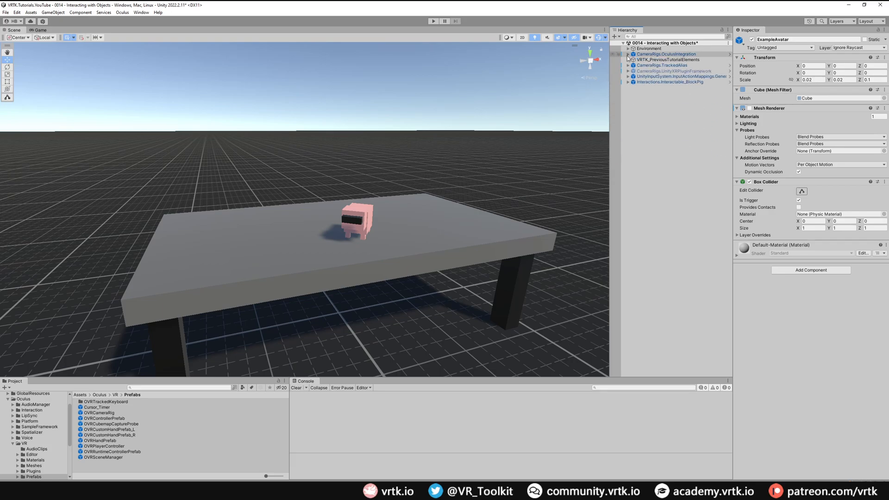
click(628, 54)
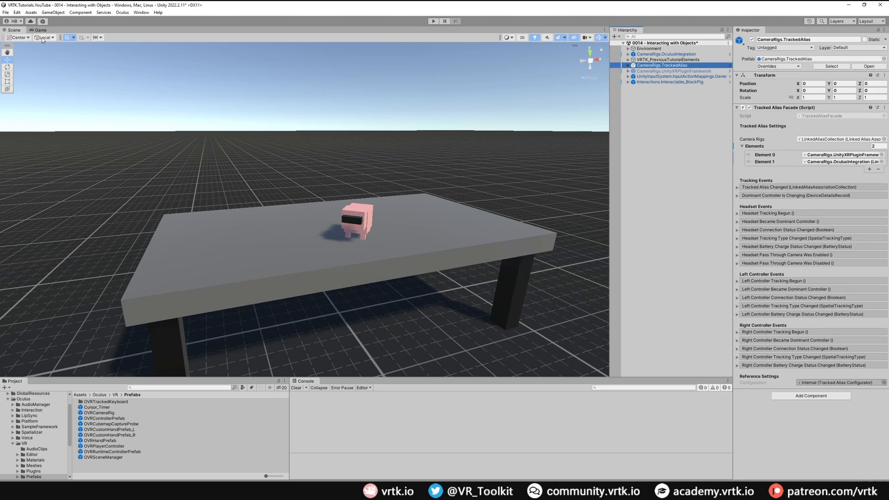
click(6, 12)
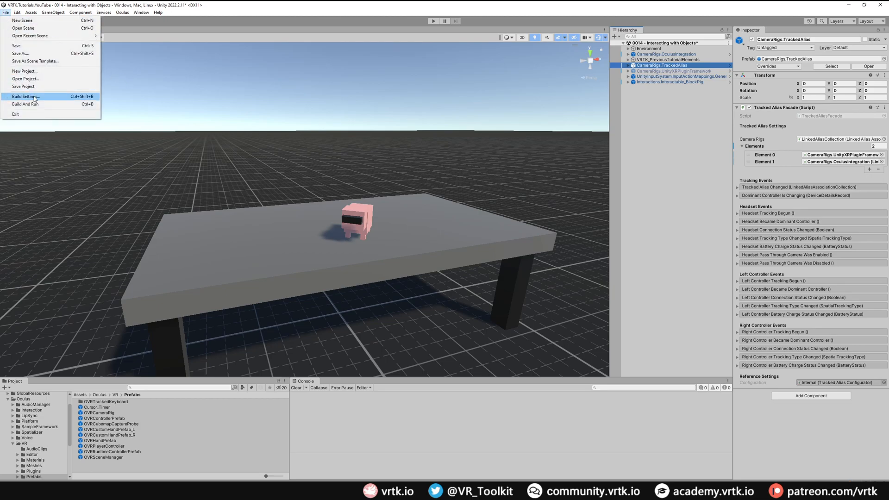
click(25, 96)
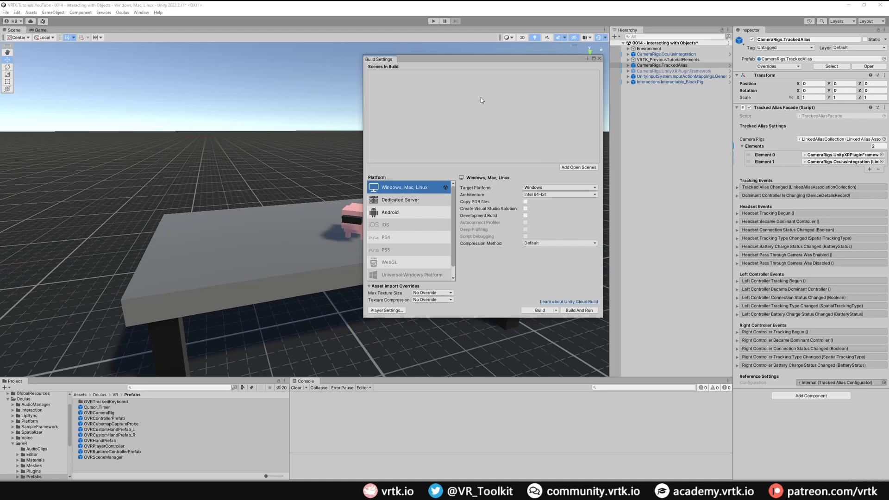
- Add the Interacting with Objects scene to the build, switch platform to Android and go to Player Settings
click(578, 168)
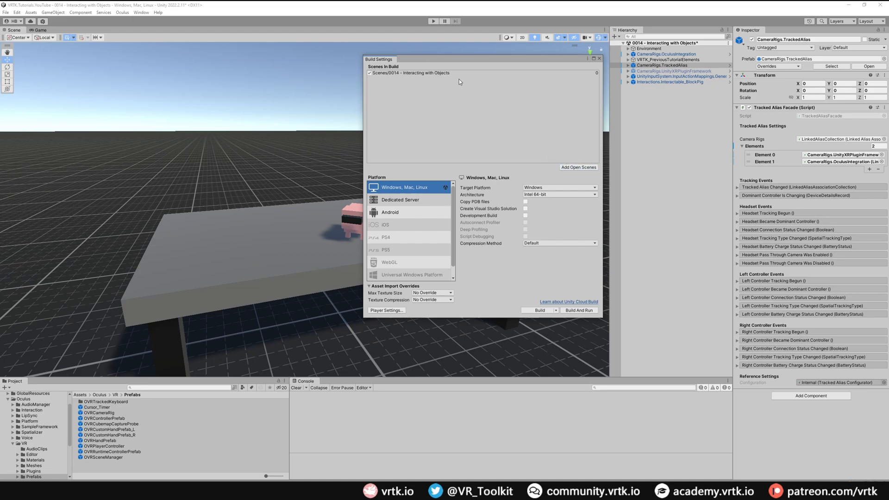
mouse_move(395, 218)
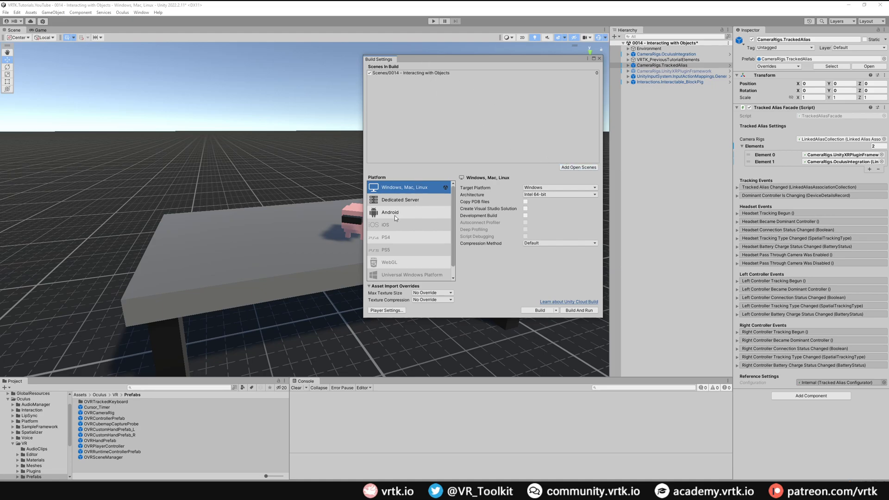
click(389, 212)
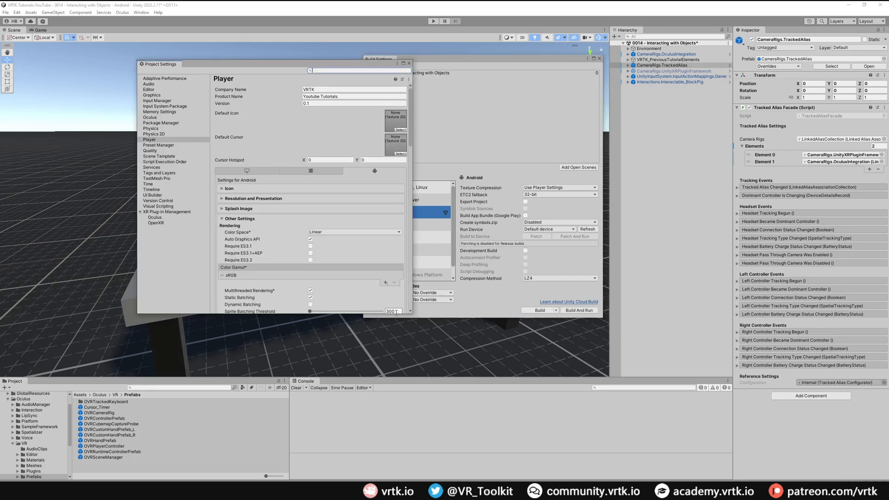
click(149, 139)
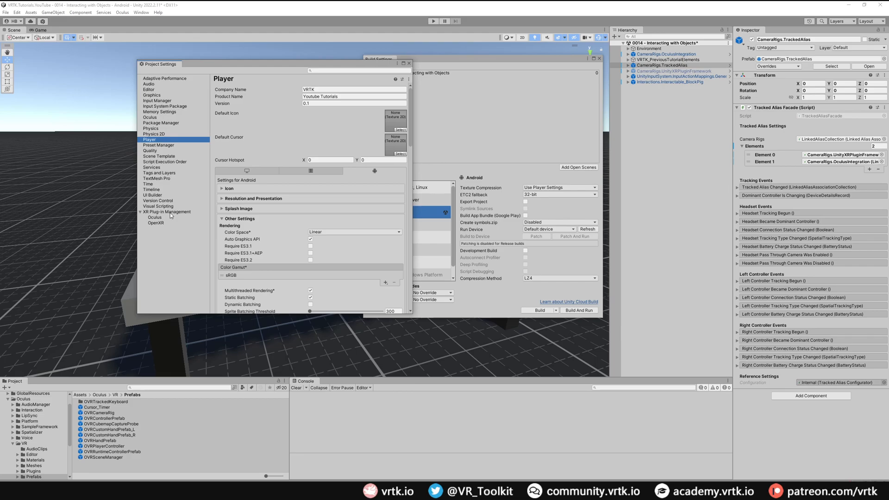
- Confirm Oculus is ticked in XR Plug-in Management and return to the Android player's Other Settings
click(168, 211)
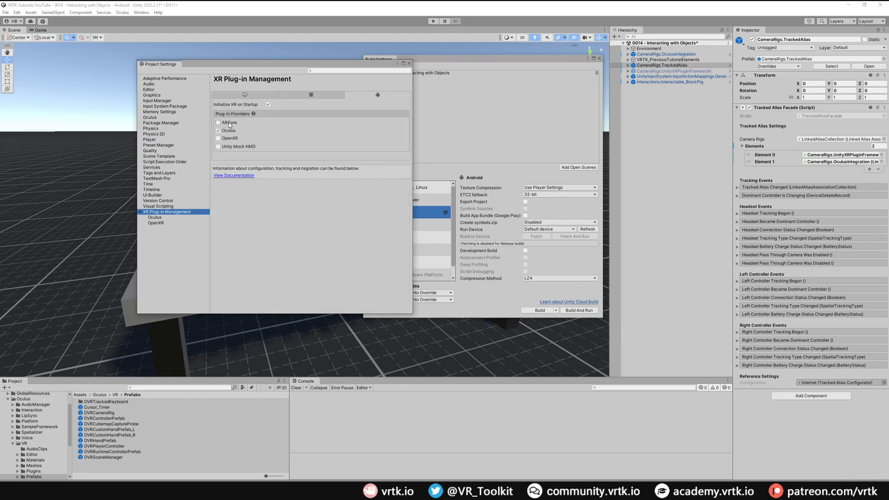
mouse_move(238, 126)
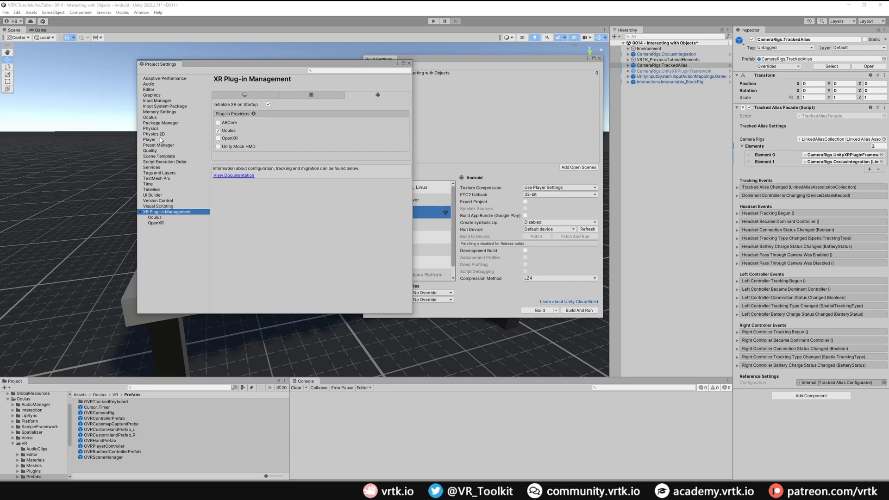
click(149, 139)
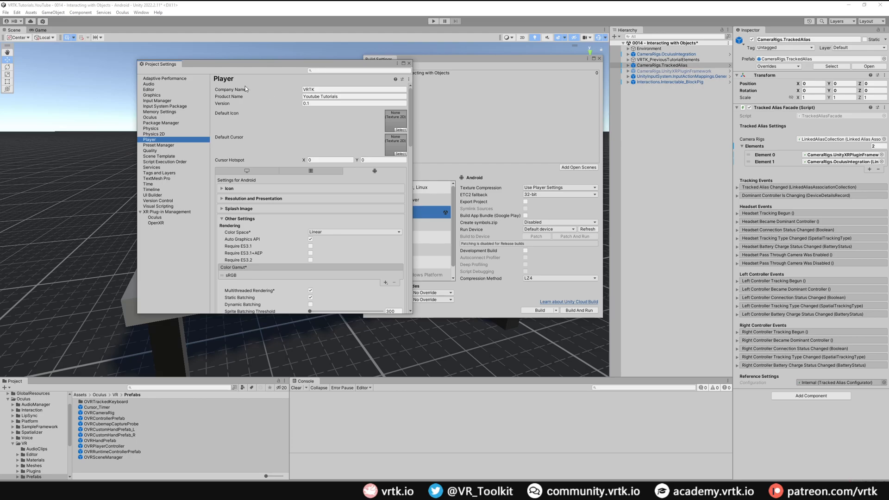
click(353, 96)
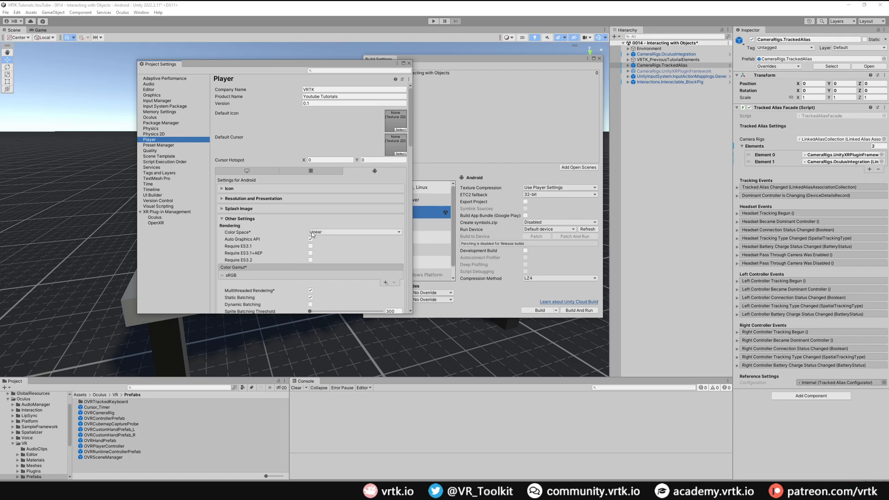
scroll(down, 3)
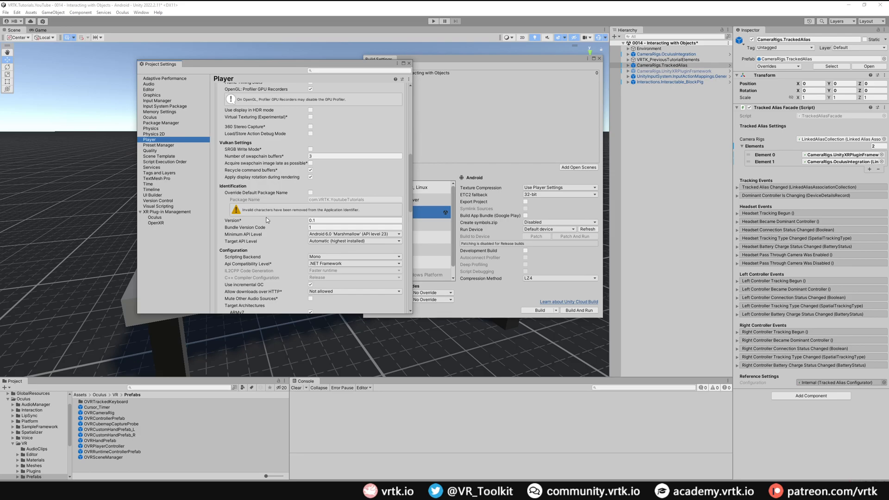
mouse_move(291, 238)
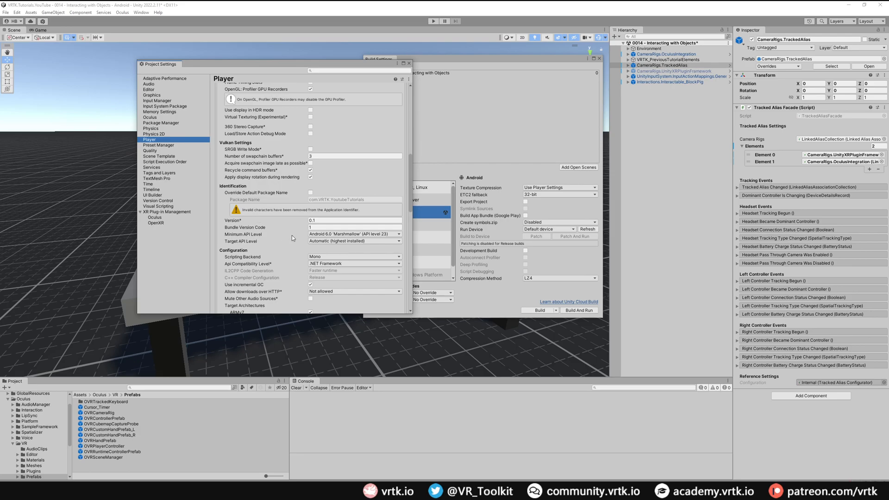
- Set Minimum API Level to Android 10.0 (API 29), Scripting Backend to IL2CPP and adjust target architectures
click(353, 234)
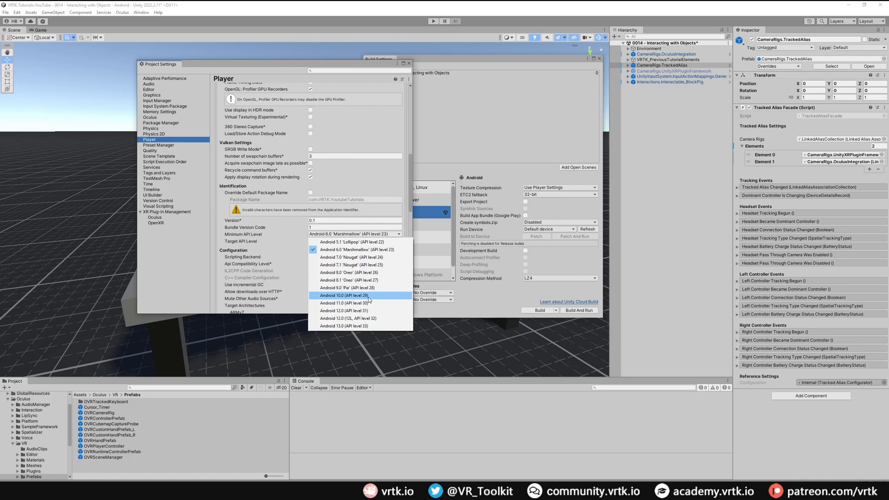
click(343, 295)
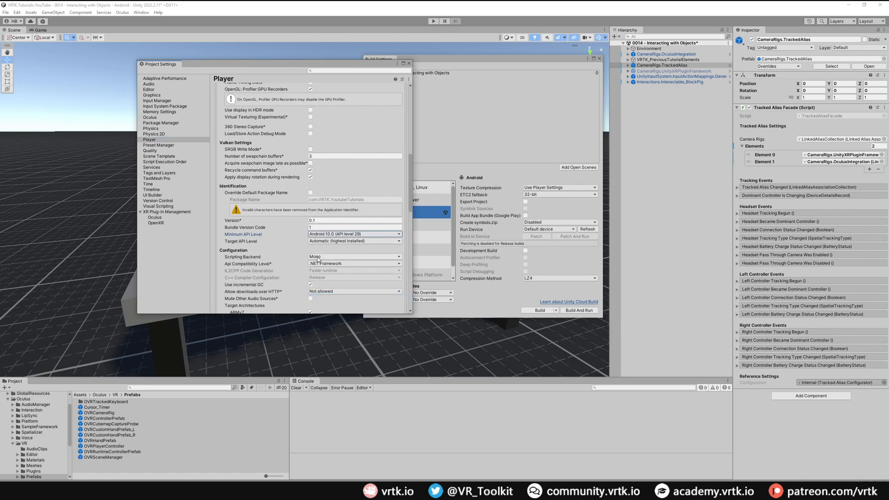
click(354, 256)
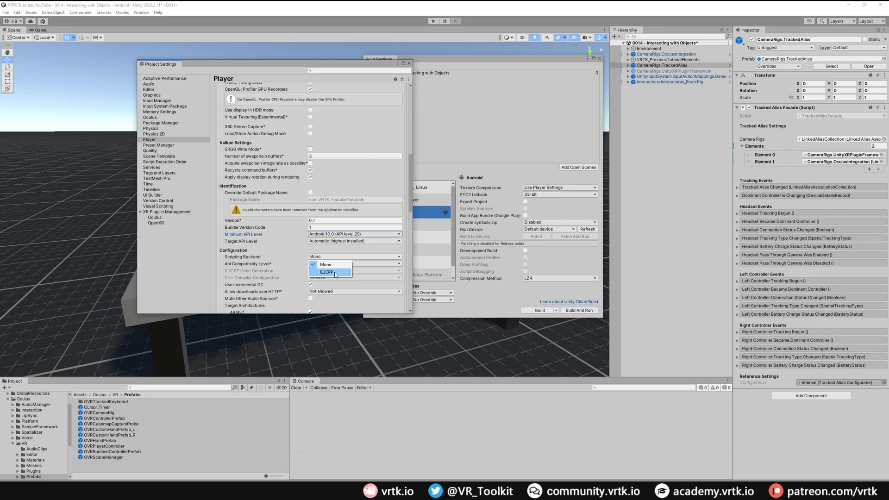
click(325, 272)
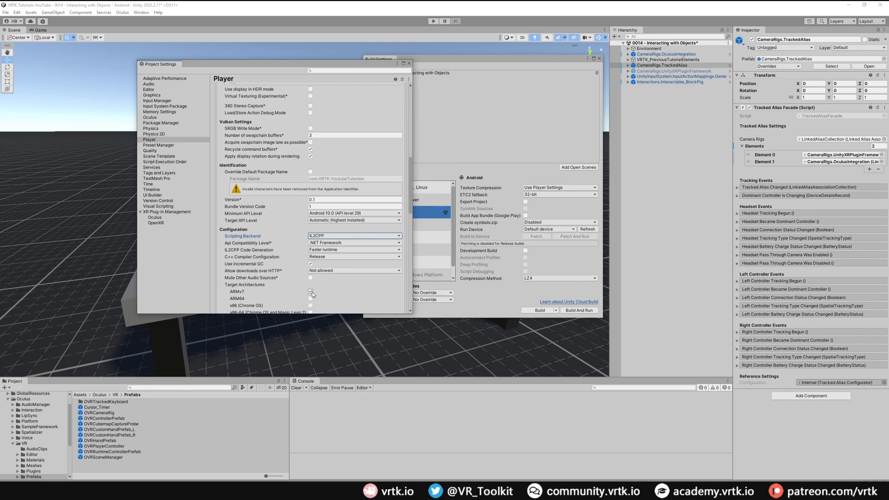
click(311, 291)
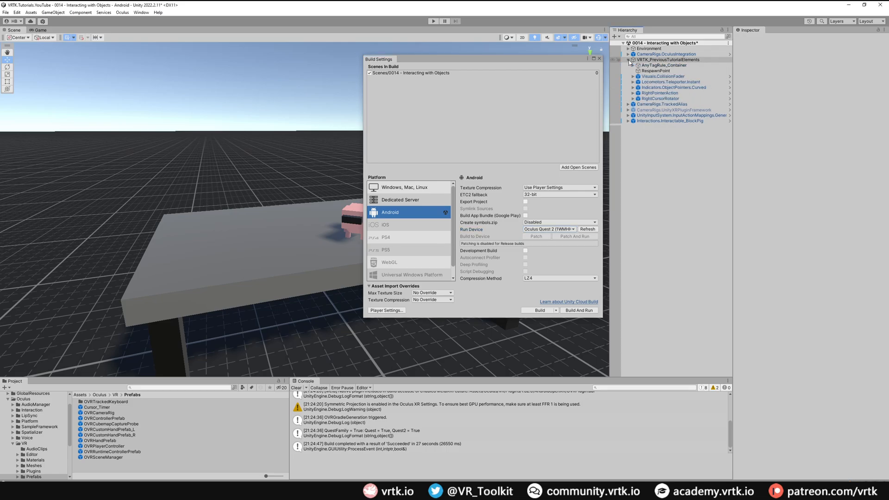
- Make Indicators.ObjectPointers.Curved follow RightControllerAlias from CameraRigs.TrackedAlias
click(674, 87)
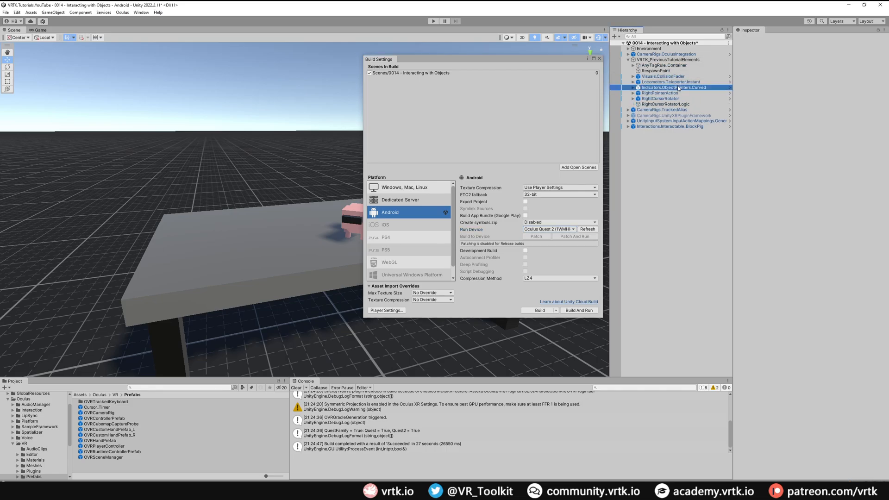
click(674, 88)
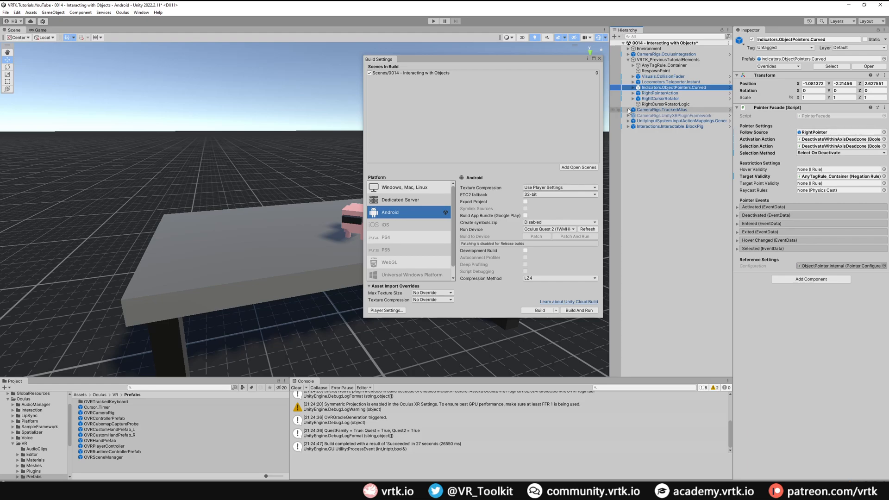
click(628, 109)
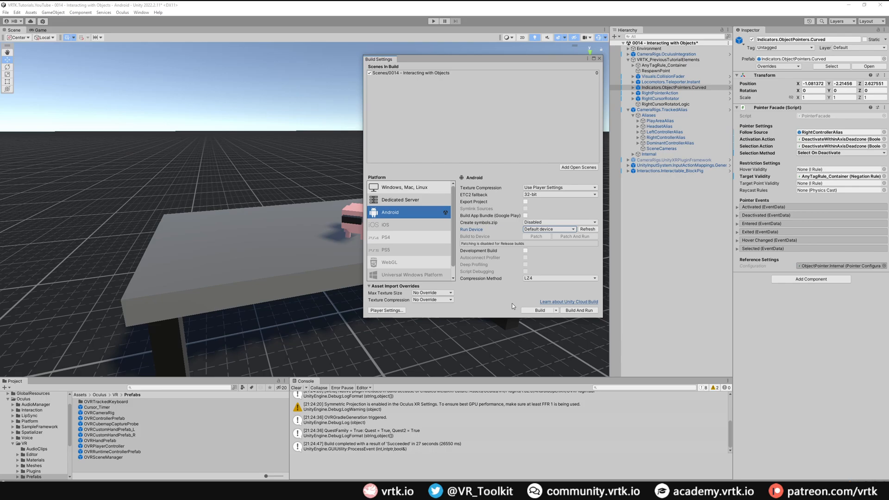
mouse_move(495, 295)
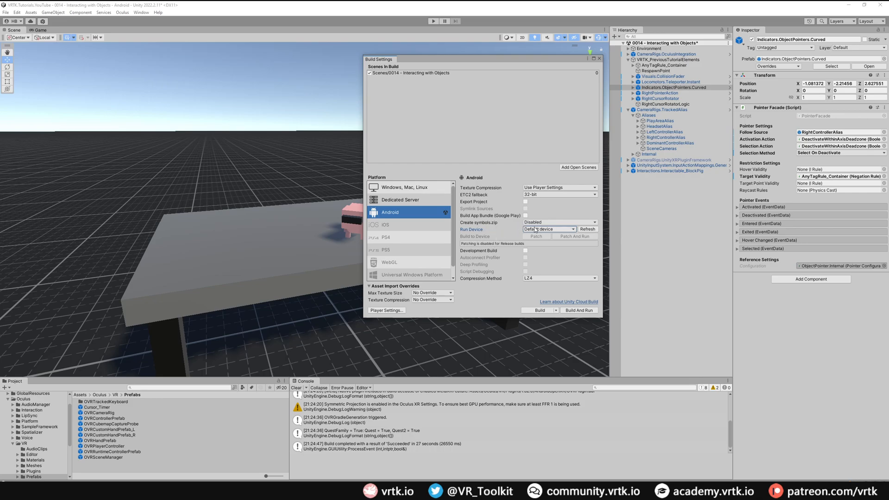
- Set Run Device to the connected Oculus Quest 2, Build And Run, and save the modified scene
click(548, 229)
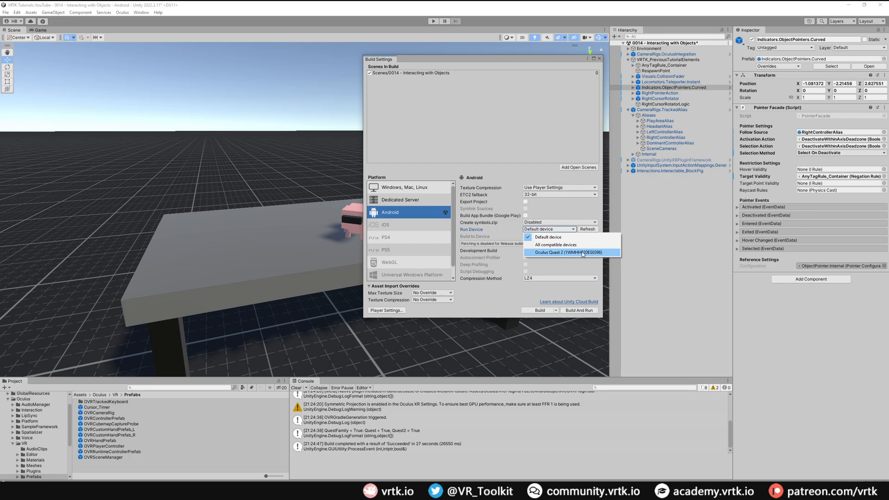
click(570, 253)
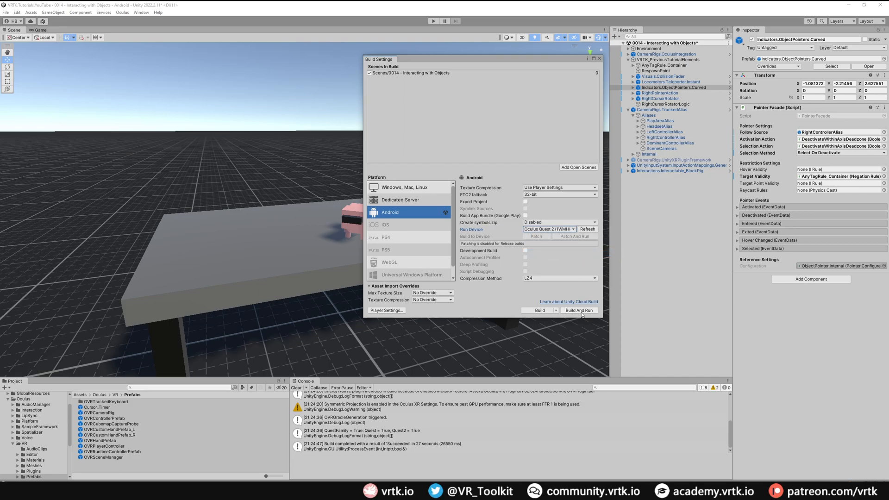
click(579, 310)
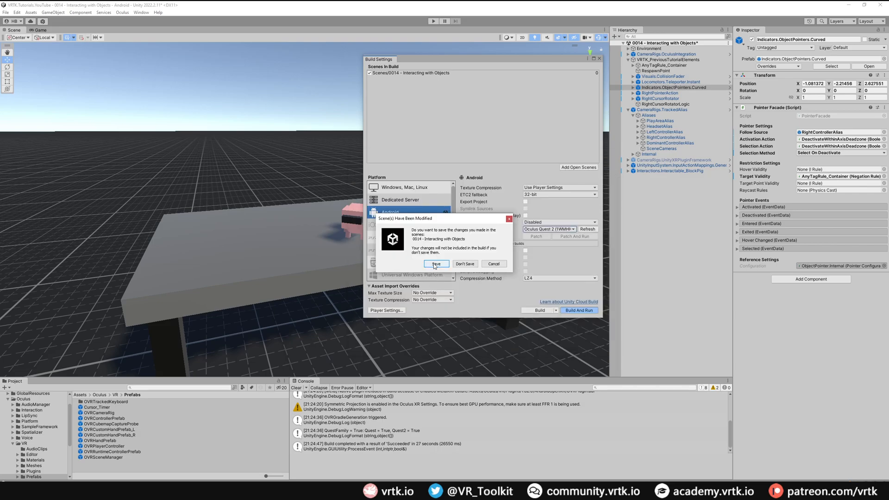
click(436, 263)
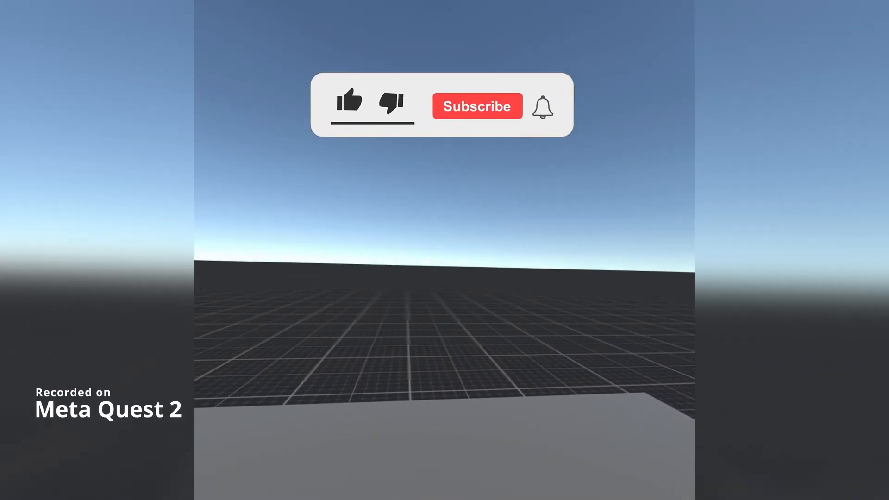
- Look around the running scene in the Quest 2 headset, viewing the grid floor and table
click(349, 102)
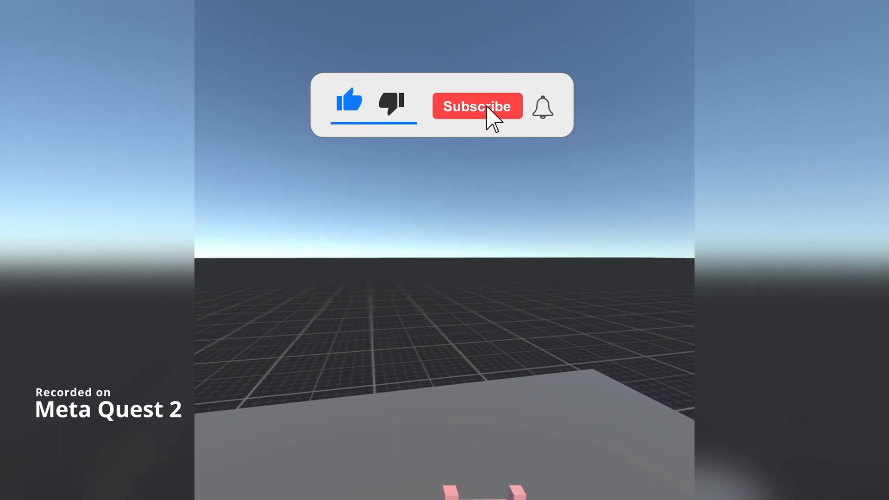
click(477, 106)
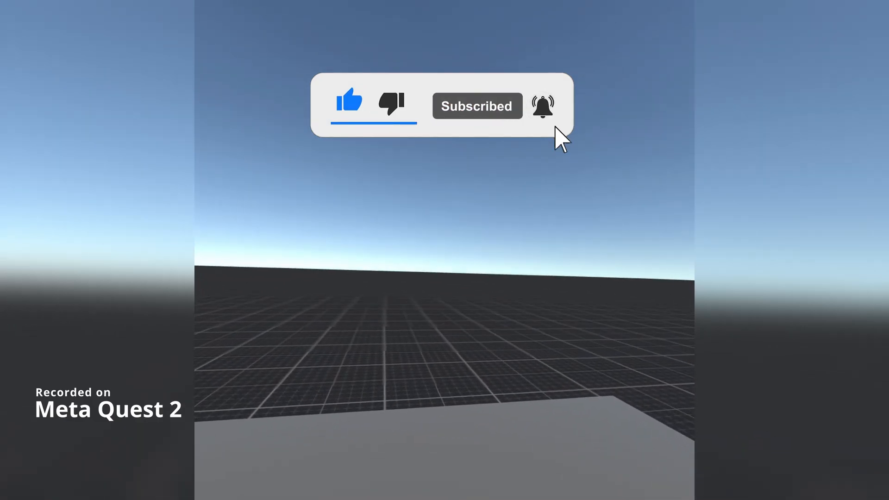